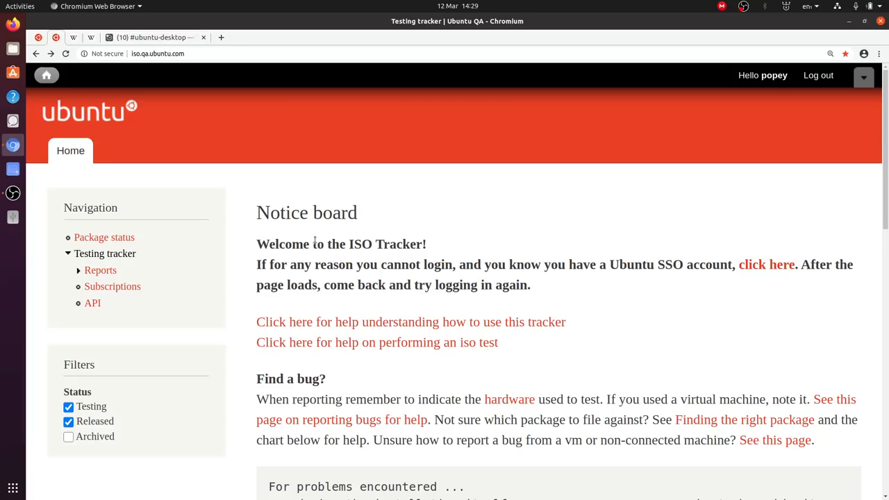
pyautogui.moveTo(114, 66)
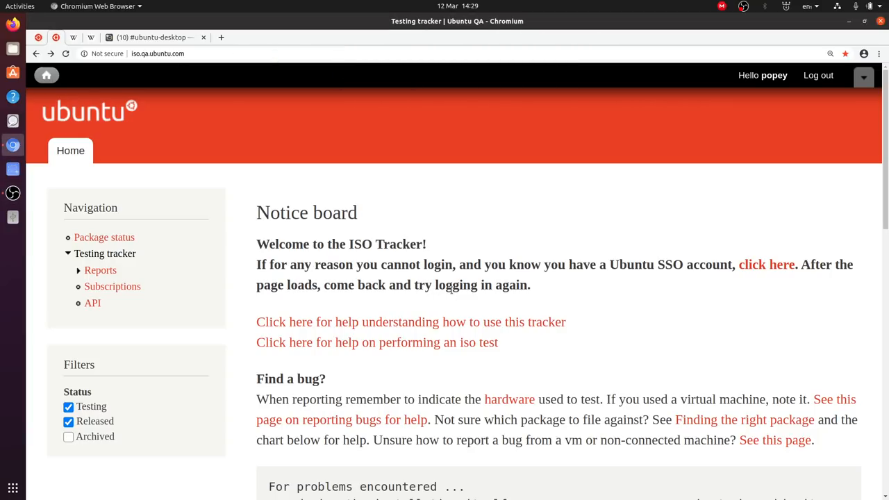
# Reach the Testing tracker milestones table with Focal Daily listed as testing
pyautogui.click(456, 6)
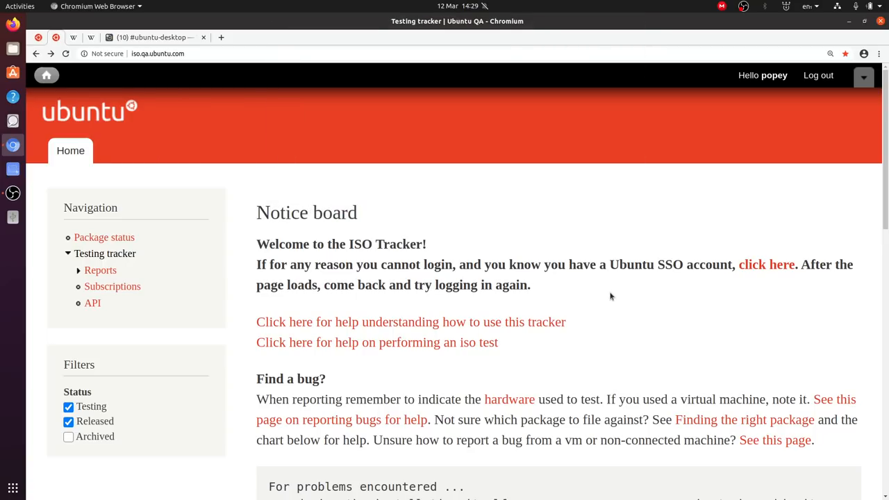
pyautogui.moveTo(600, 358)
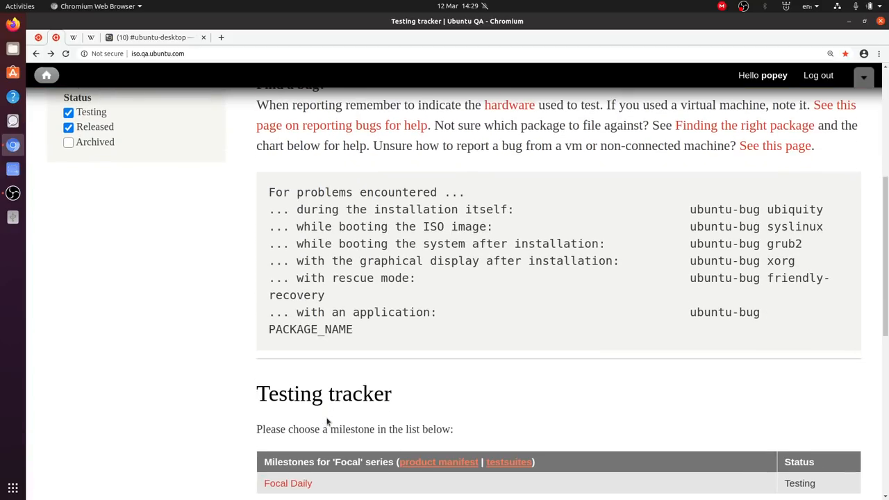
pyautogui.scroll(-3)
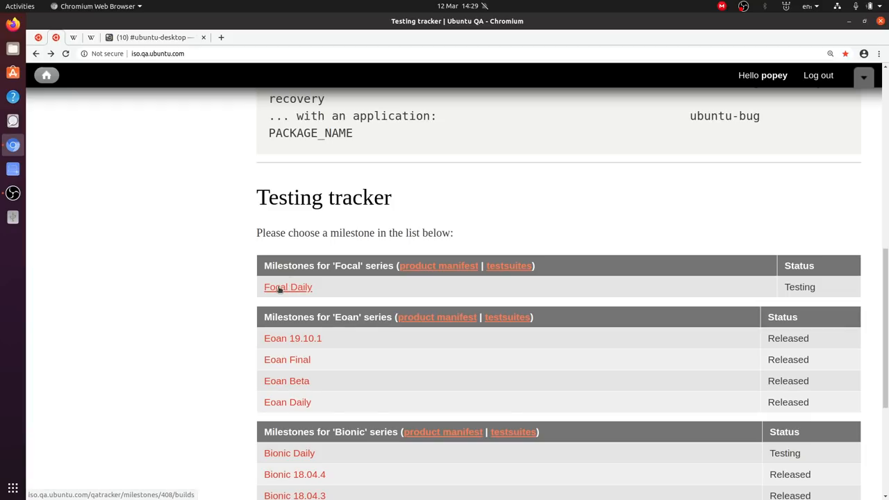
# Go into the Focal Daily milestone and its Ubuntu Desktop amd64 testcases
pyautogui.click(287, 287)
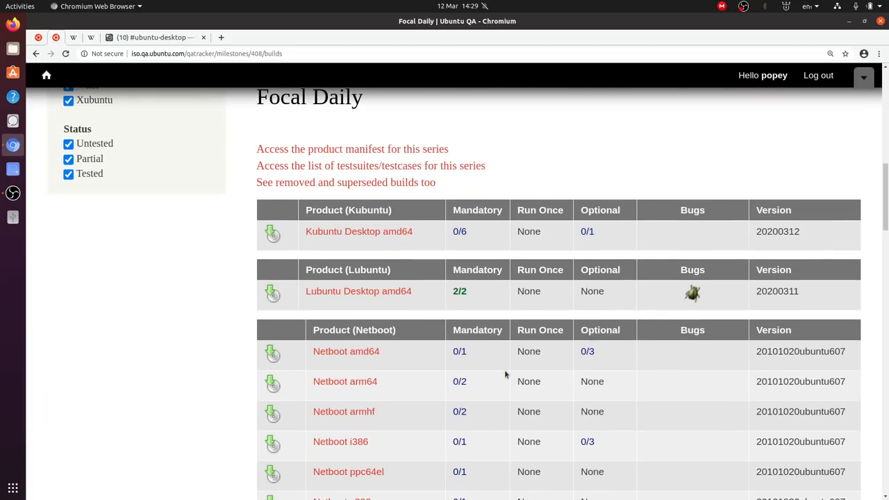
pyautogui.scroll(-3)
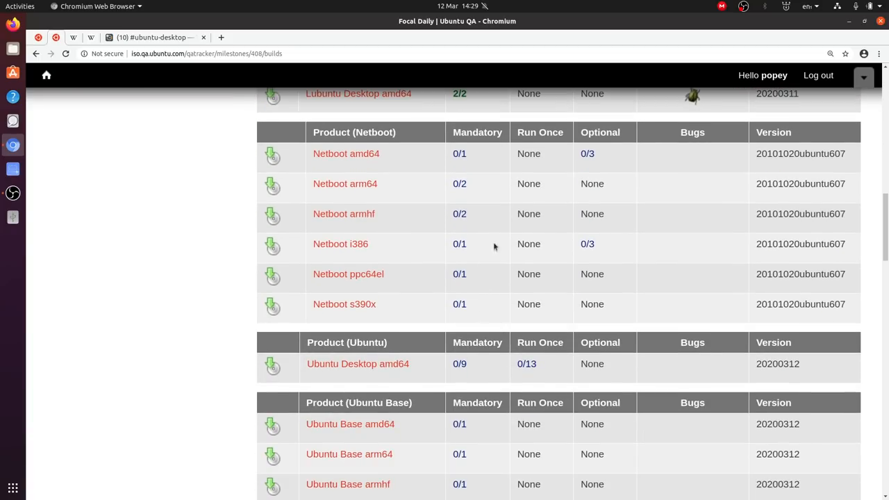
pyautogui.moveTo(358, 363)
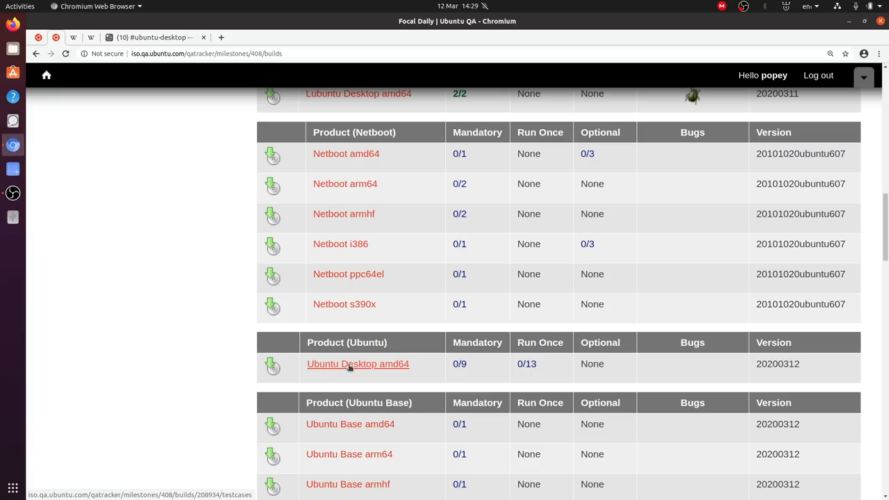
pyautogui.click(358, 364)
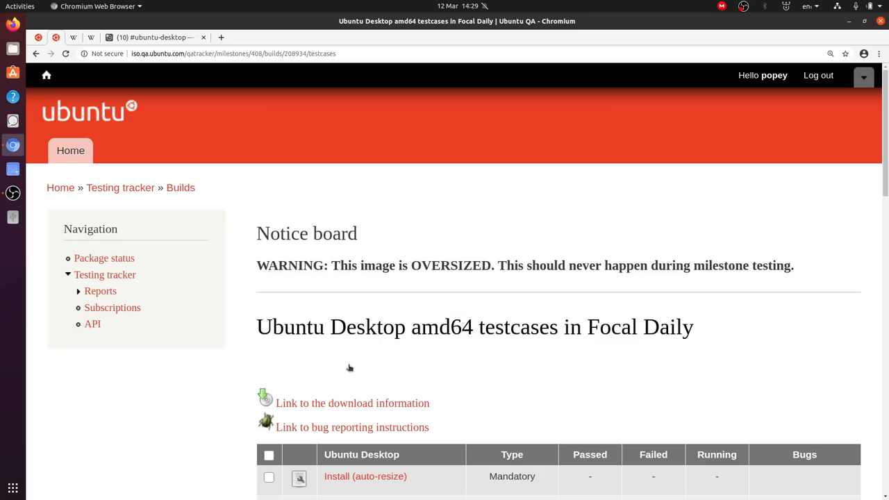
pyautogui.moveTo(476, 365)
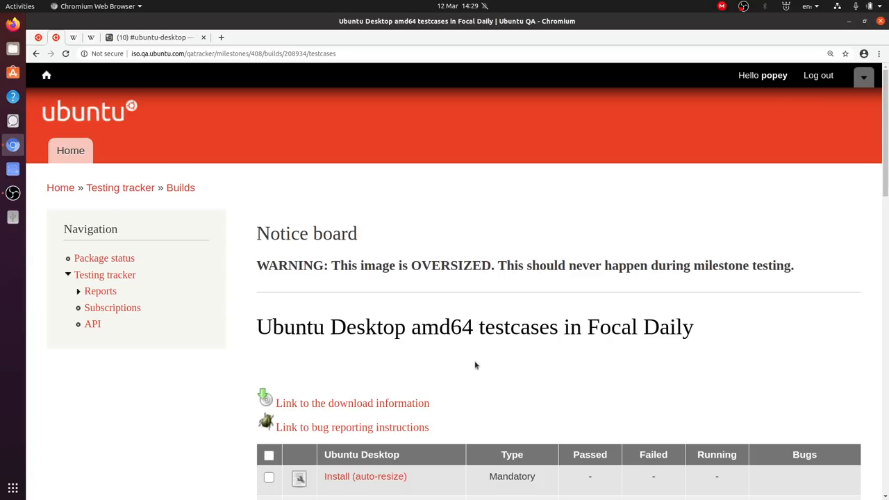
# Scroll the testcases list down to the Mandatory Extras section and back up slightly
pyautogui.scroll(-3)
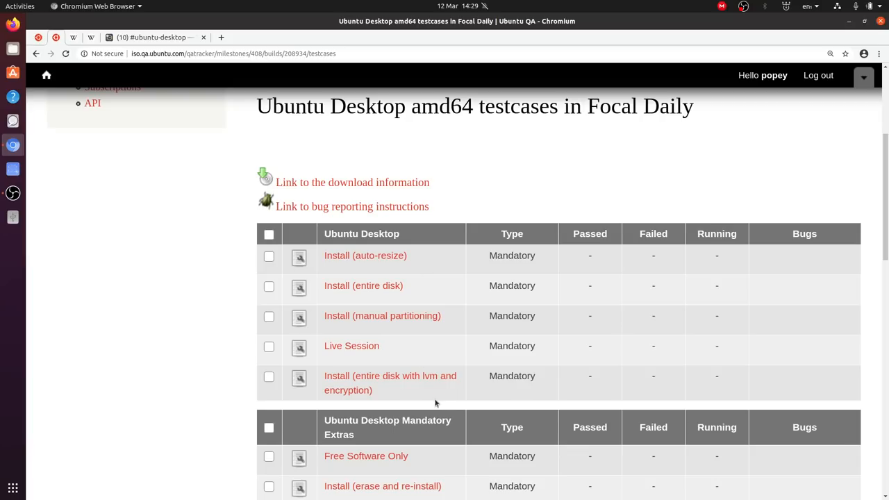
pyautogui.moveTo(469, 280)
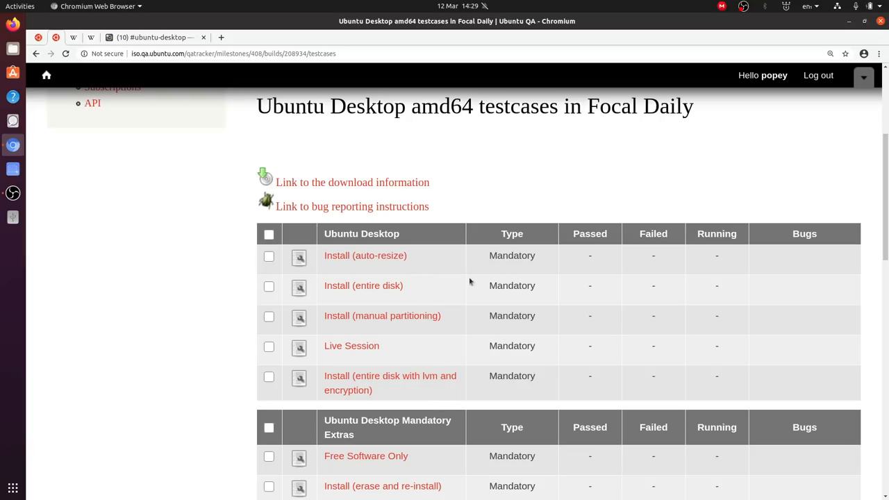
pyautogui.moveTo(505, 256)
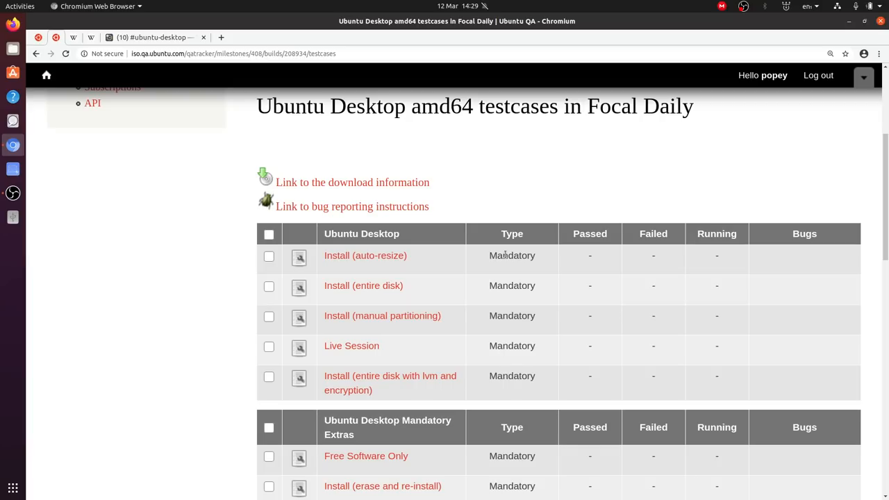
pyautogui.scroll(-3)
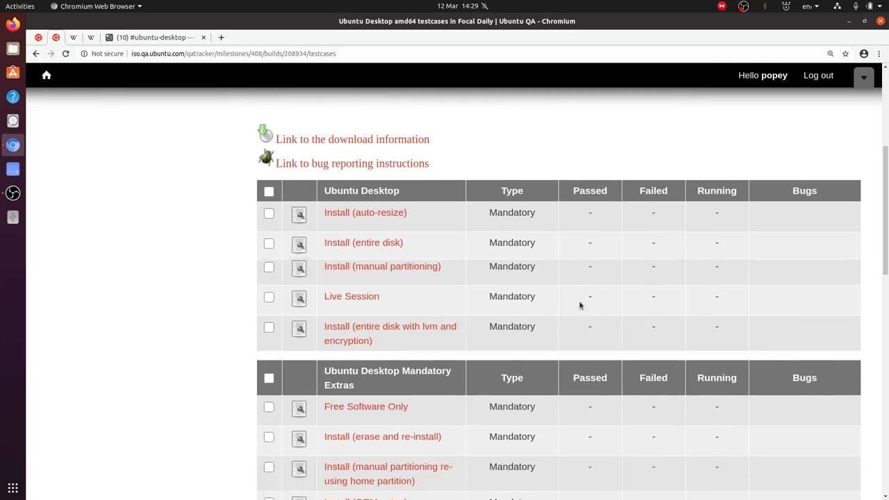
pyautogui.scroll(-3)
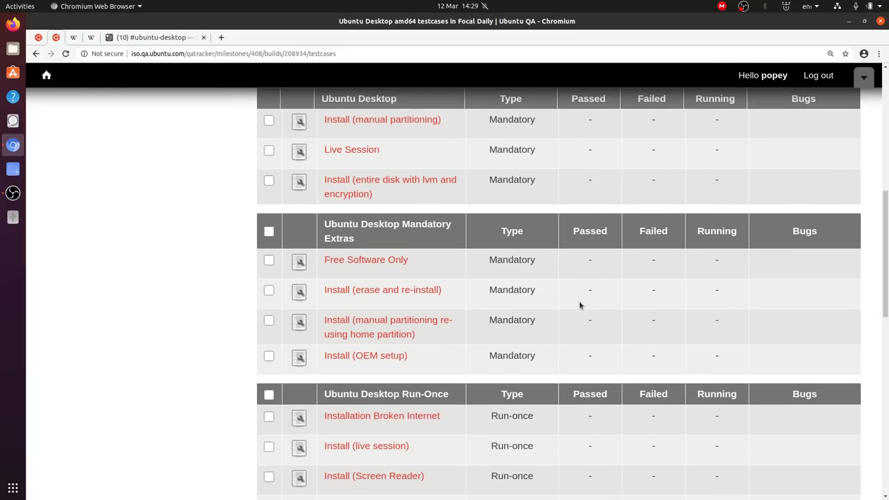
pyautogui.scroll(-3)
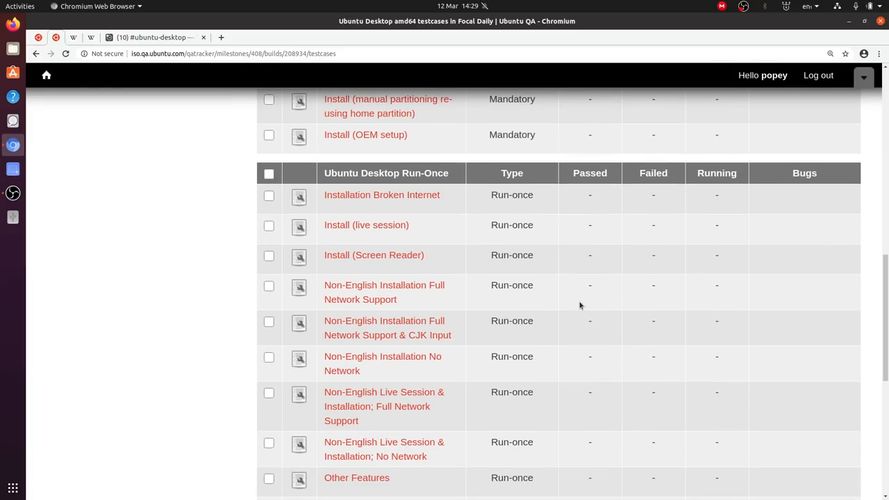
pyautogui.scroll(3)
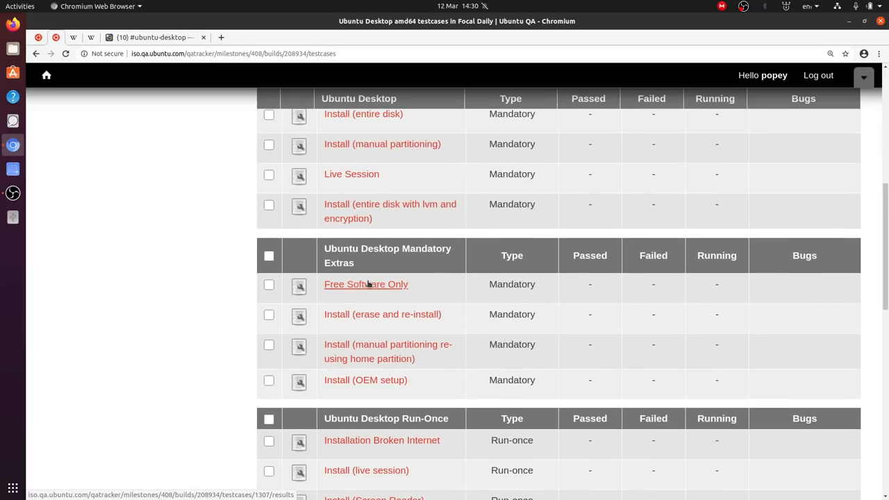
# Open the Free Software Only testcase and read its numbered steps
pyautogui.click(367, 283)
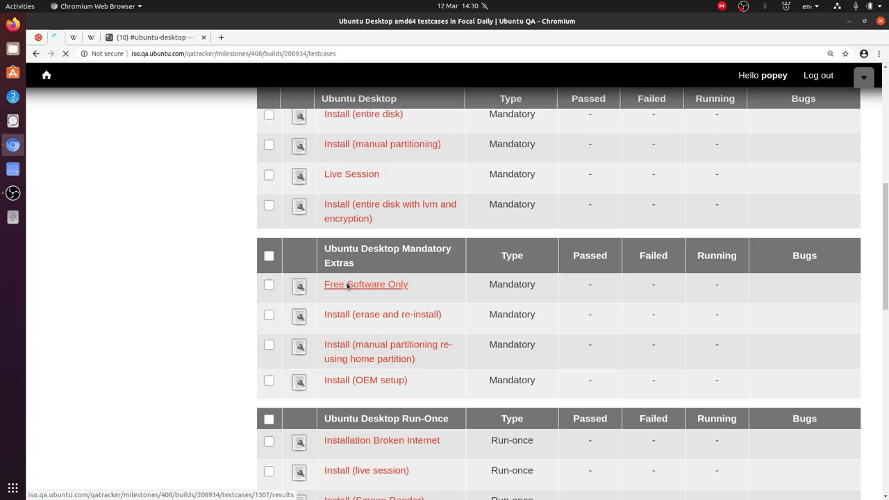
pyautogui.click(367, 283)
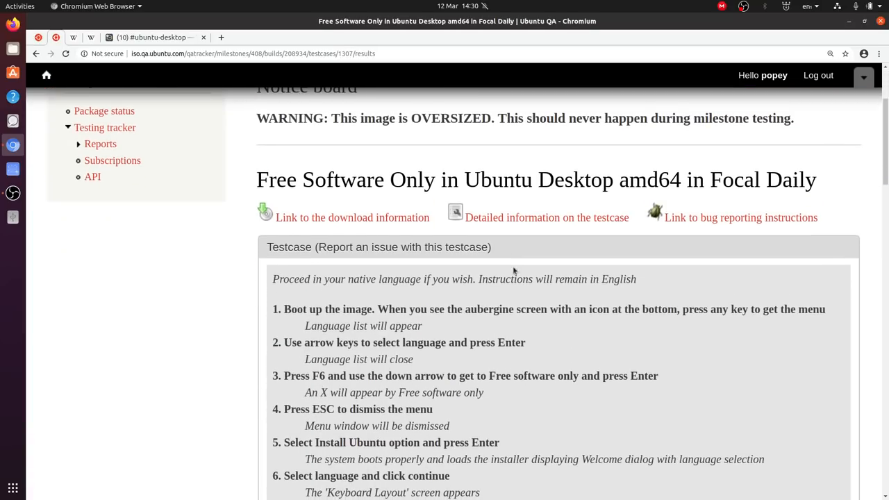
pyautogui.scroll(-3)
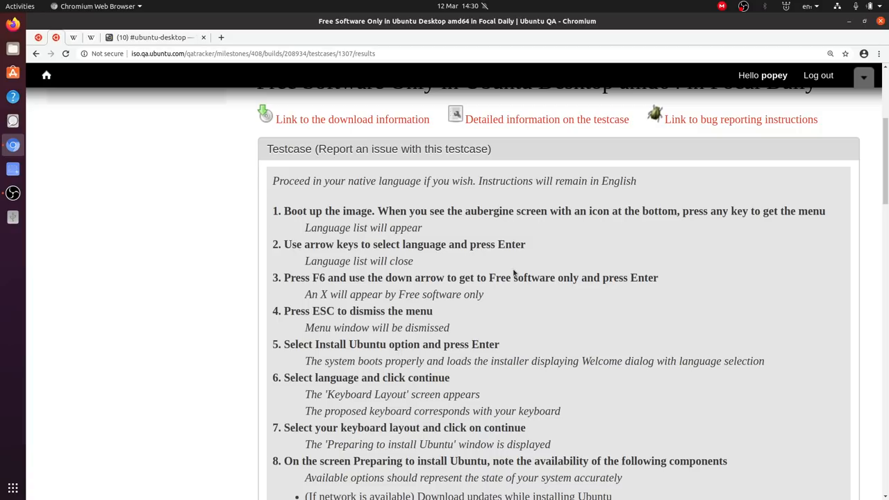
pyautogui.moveTo(497, 269)
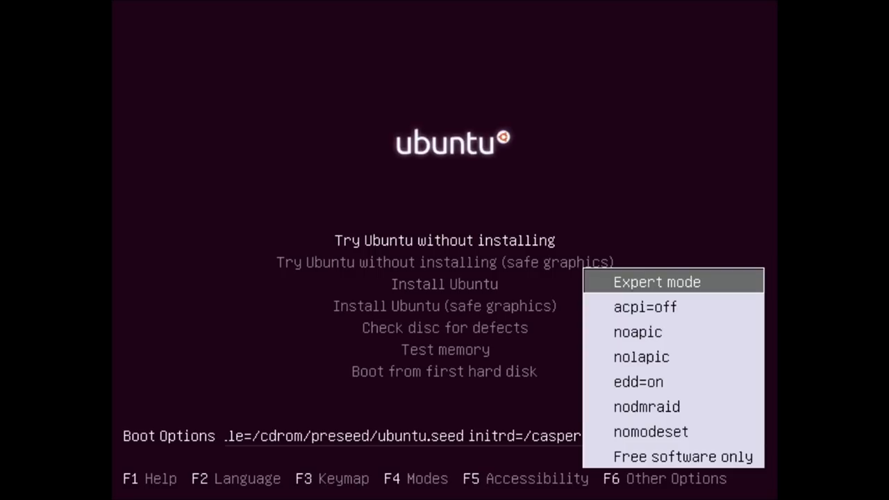
# Highlight the Free software only entry in the boot menu's Other Options list
pyautogui.press('Up')
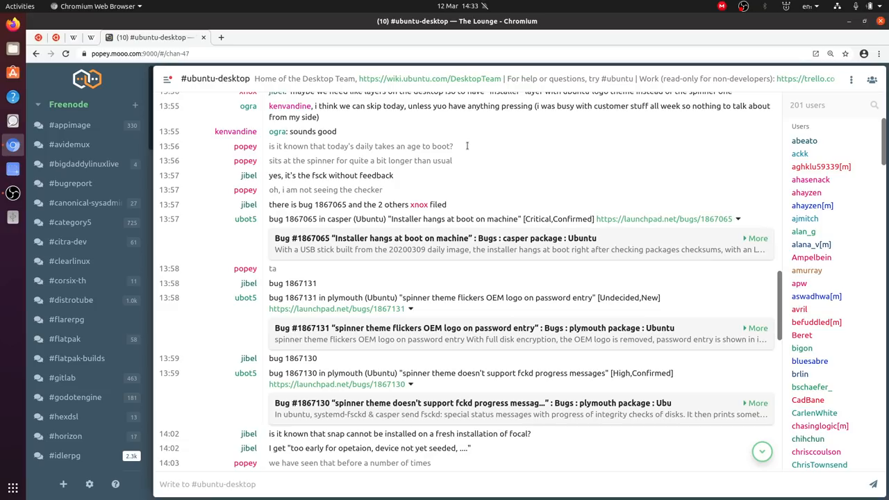
pyautogui.moveTo(467, 146)
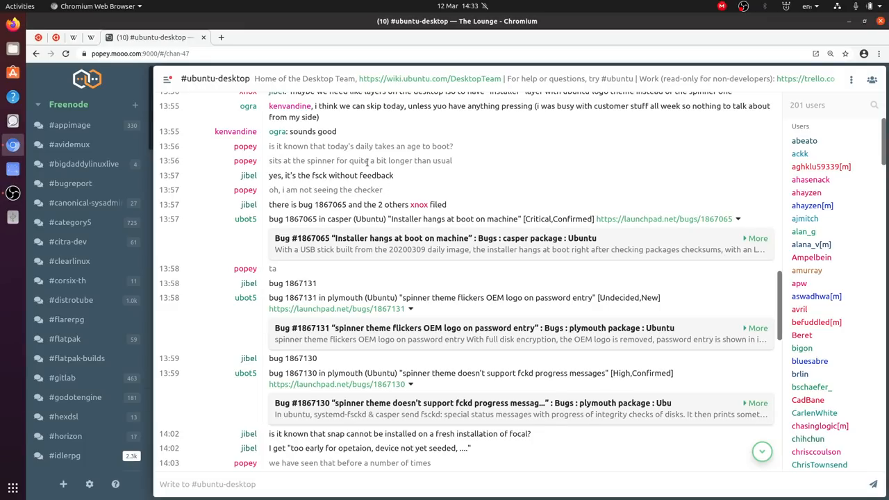
pyautogui.moveTo(457, 161)
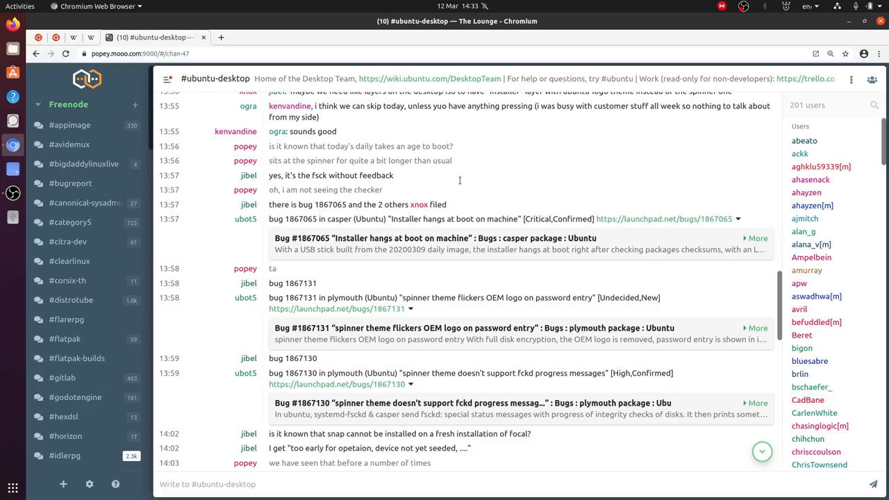
pyautogui.moveTo(414, 175)
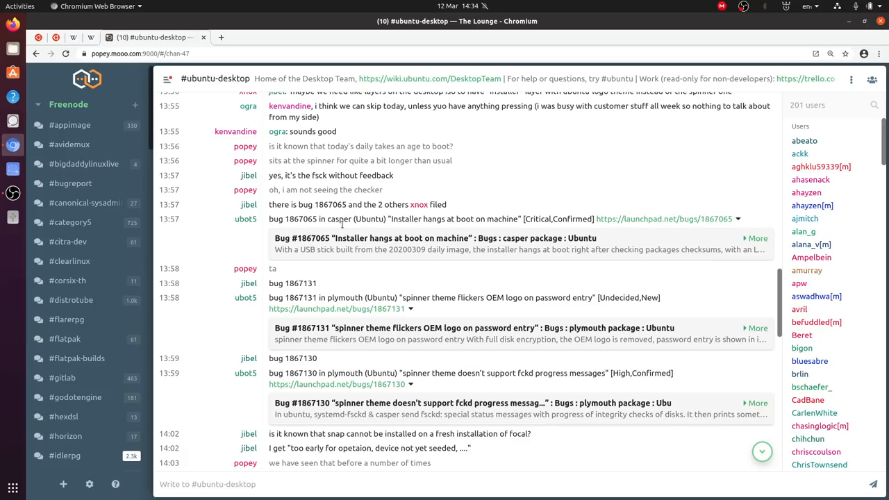
pyautogui.moveTo(366, 242)
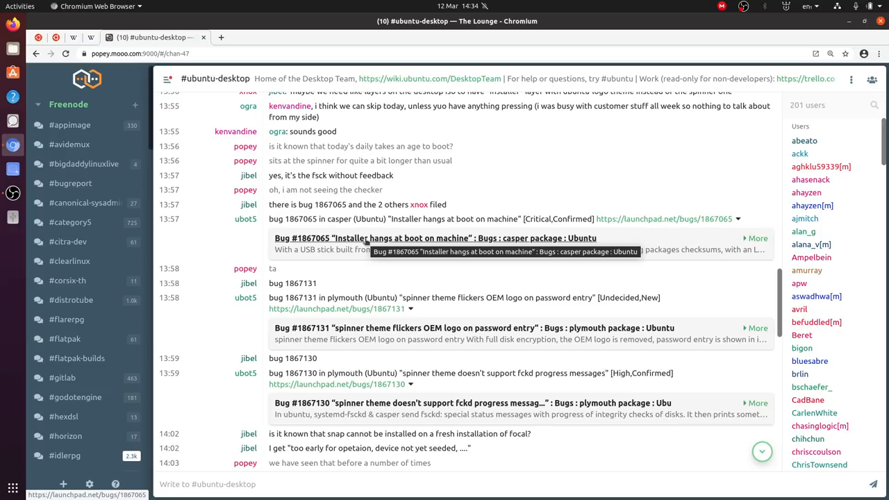
pyautogui.moveTo(366, 392)
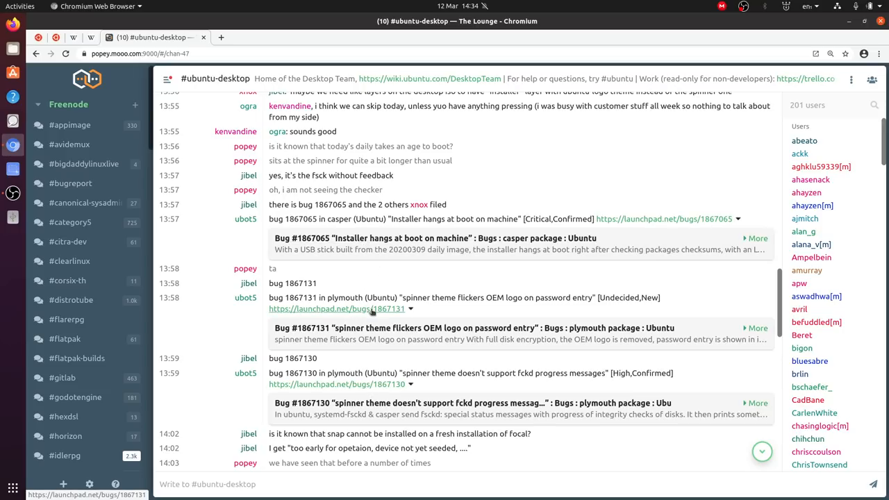
pyautogui.rightClick(336, 383)
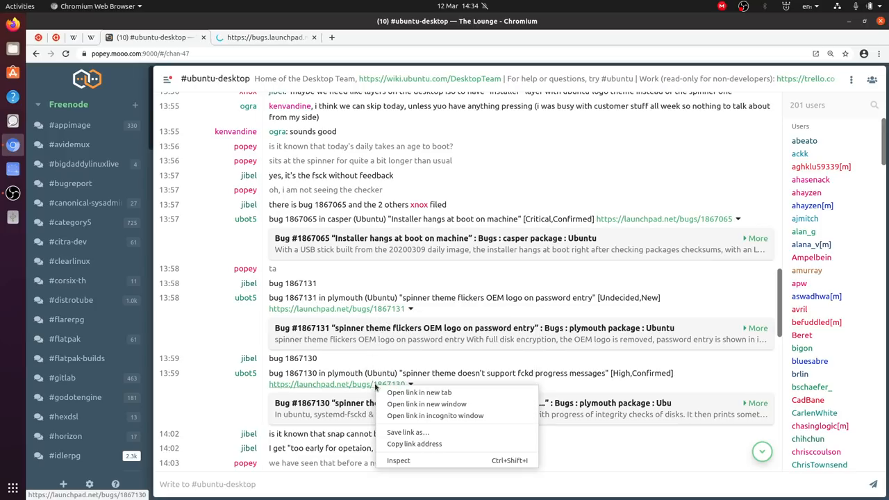
pyautogui.click(419, 392)
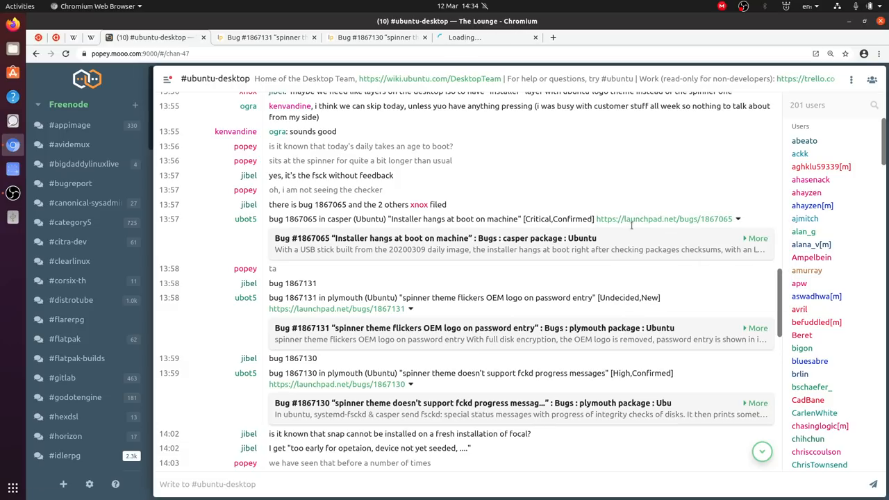
pyautogui.click(264, 37)
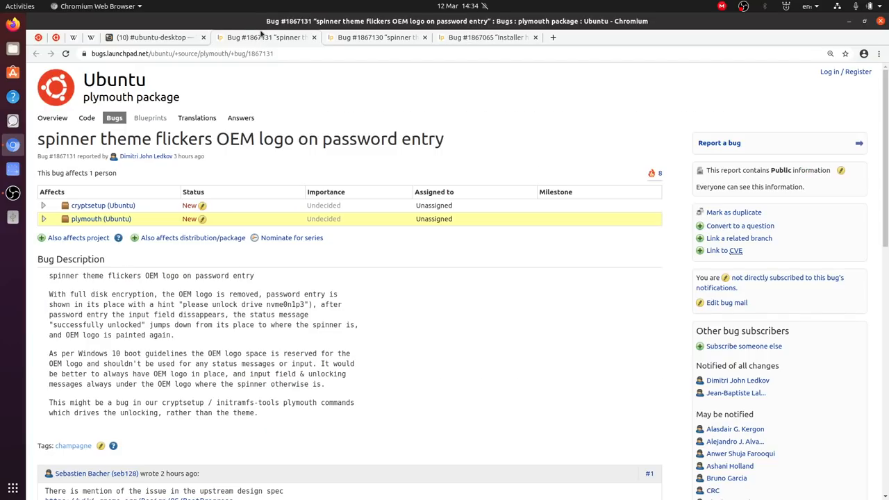
pyautogui.moveTo(264, 164)
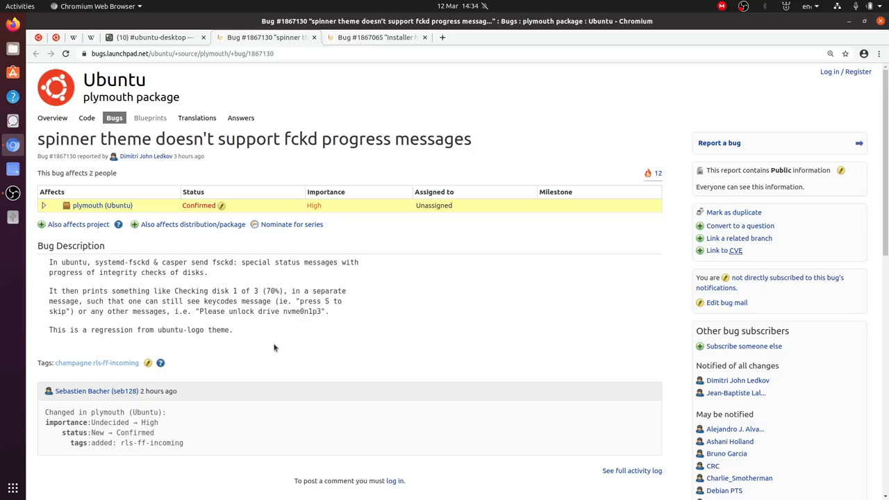
pyautogui.moveTo(258, 342)
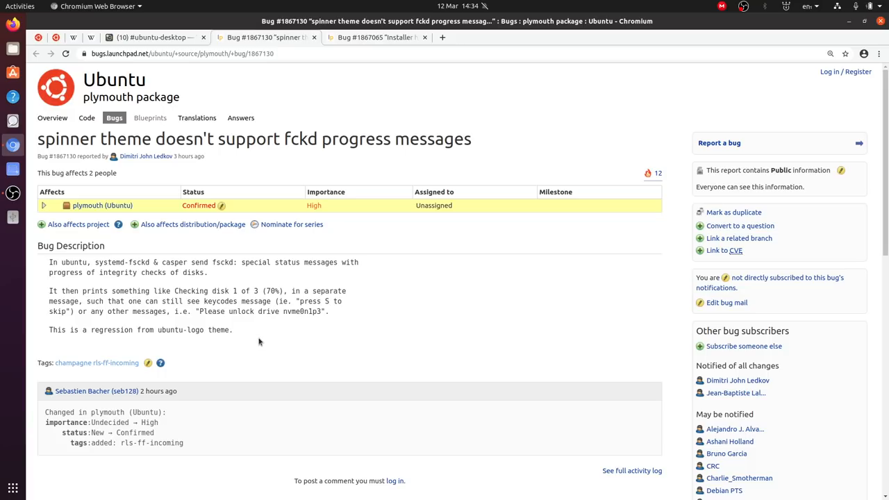
pyautogui.moveTo(845, 89)
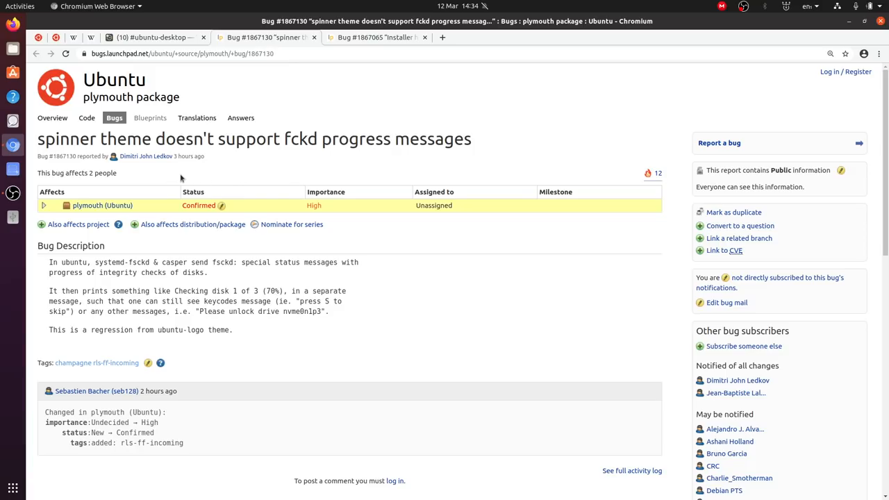
pyautogui.moveTo(164, 178)
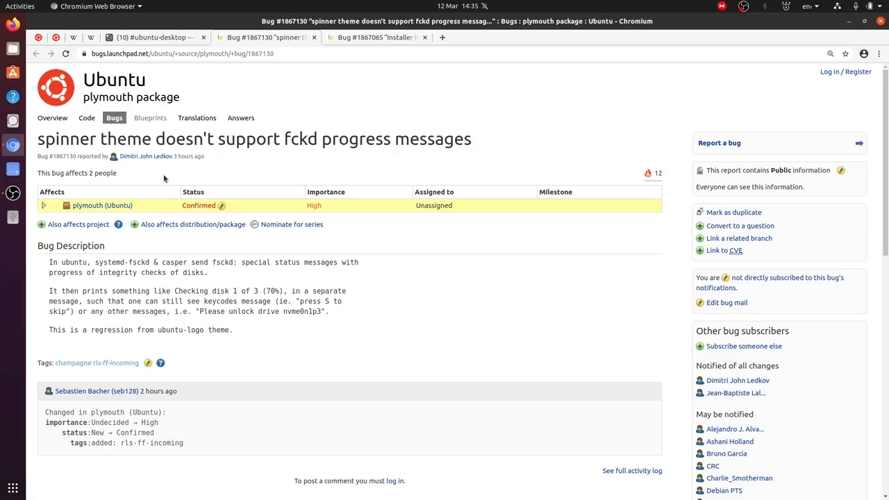
pyautogui.moveTo(642, 184)
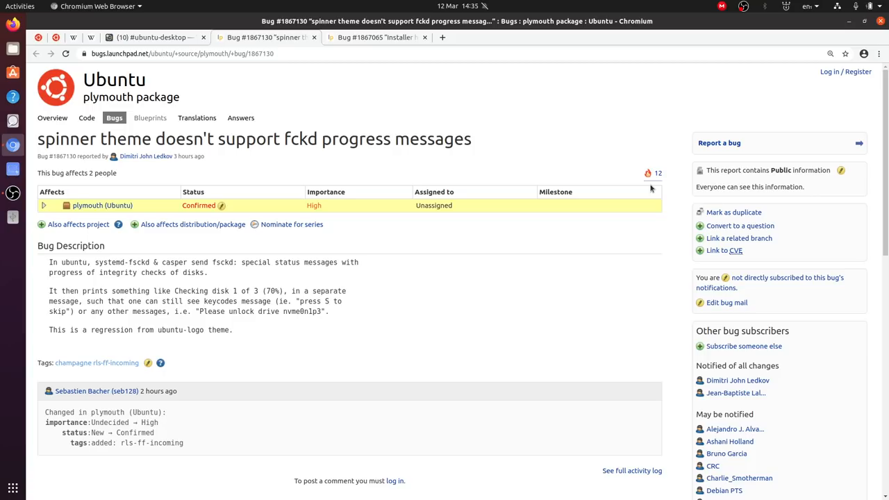
pyautogui.moveTo(108, 408)
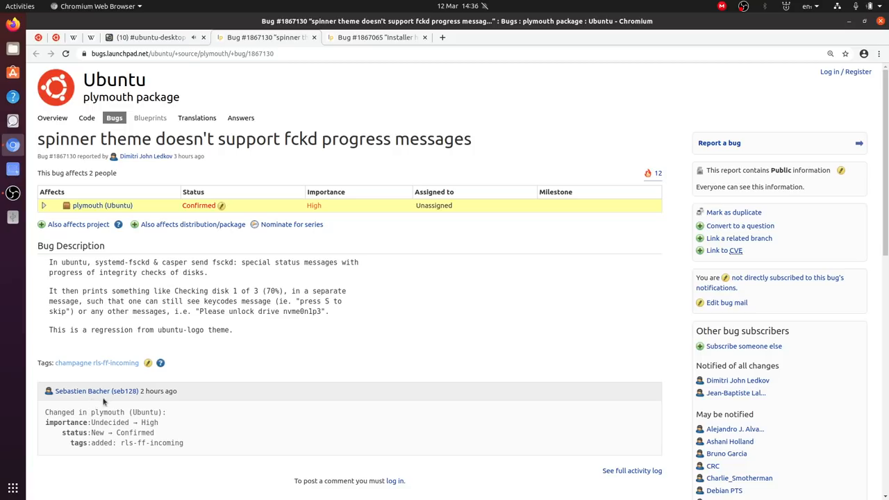
pyautogui.moveTo(233, 434)
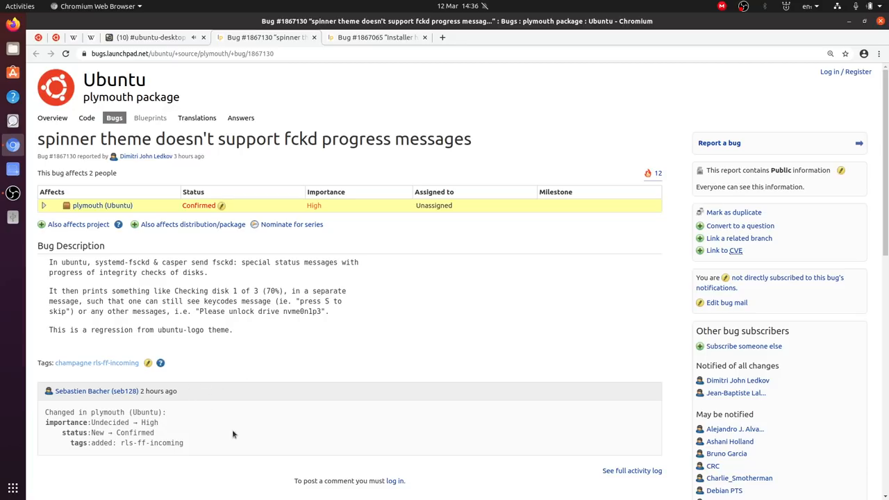
pyautogui.moveTo(194, 317)
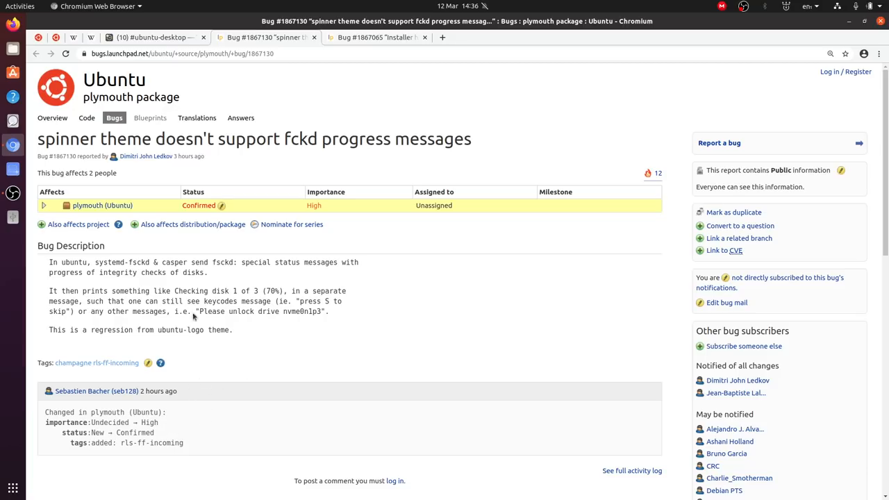
pyautogui.moveTo(328, 209)
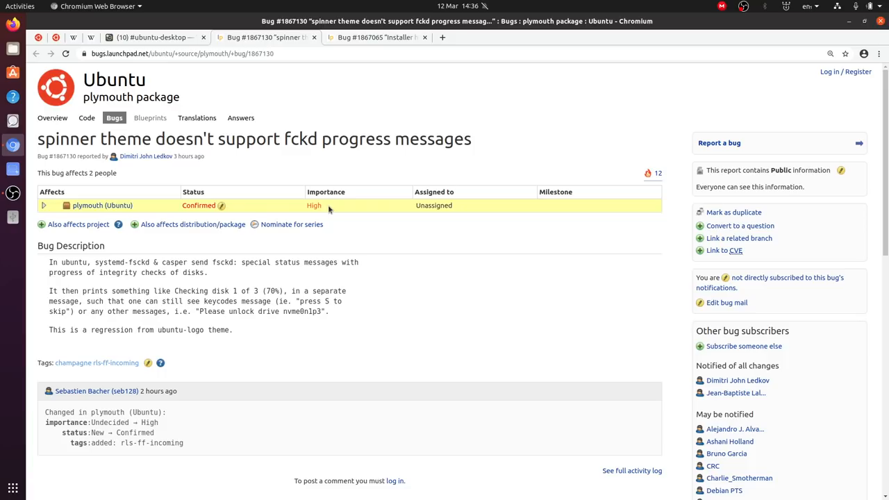
pyautogui.moveTo(458, 301)
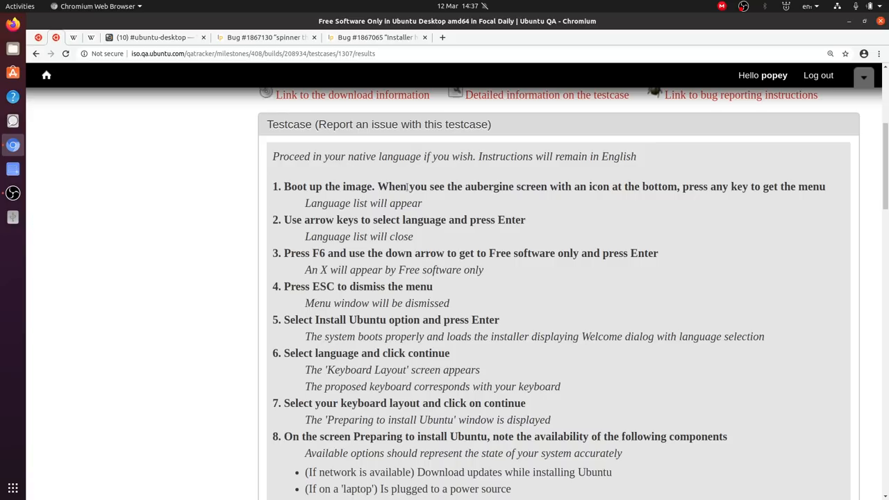
pyautogui.moveTo(319, 255)
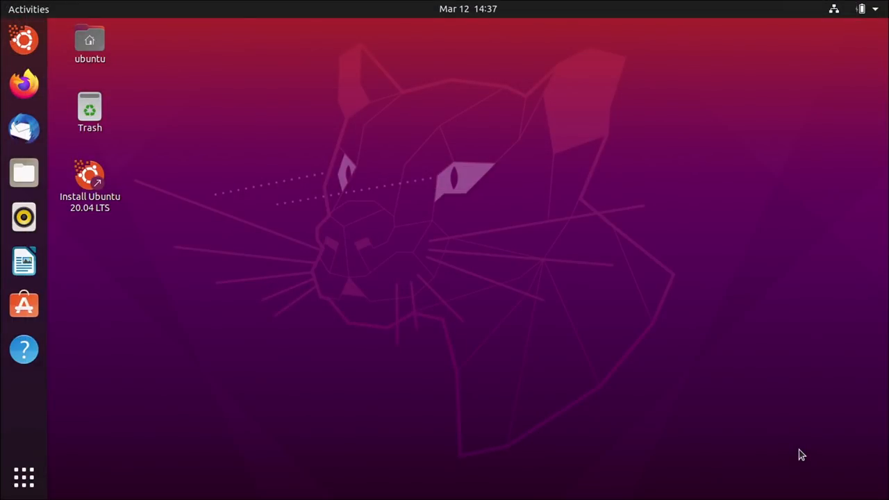
# Launch the Ubuntu 20.04 installer, keep English and choose the English (UK) keyboard layout
pyautogui.click(88, 183)
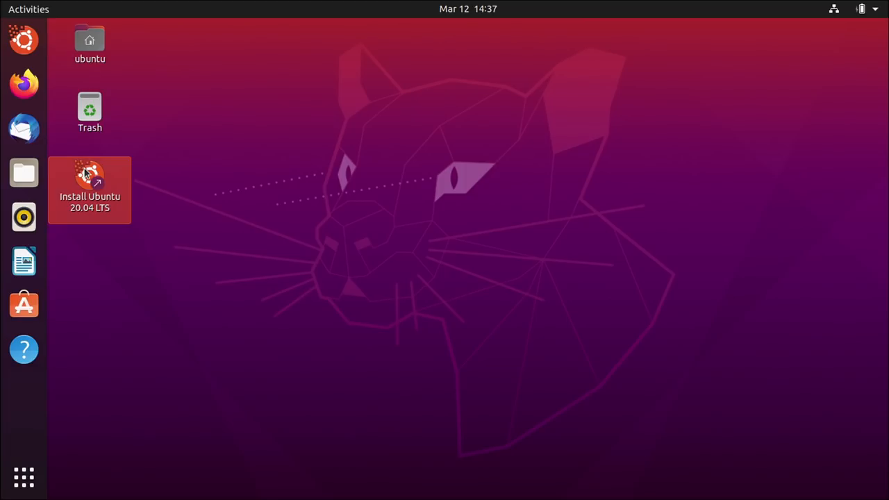
pyautogui.doubleClick(89, 179)
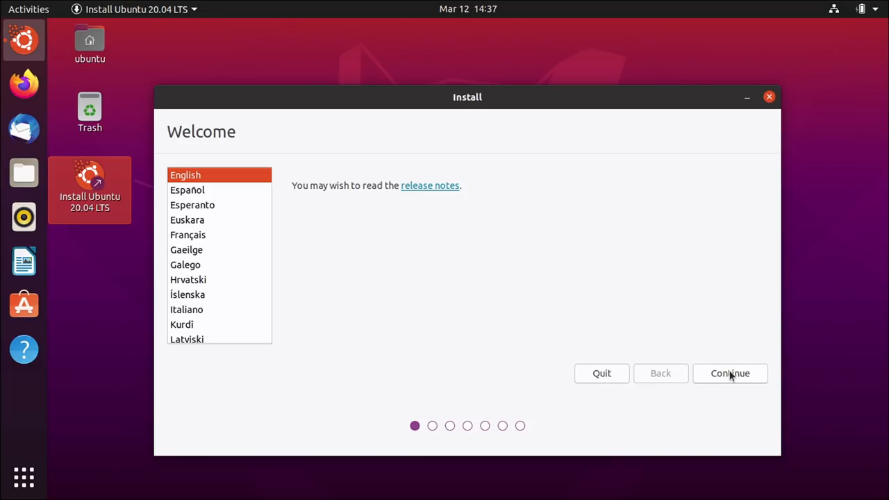
pyautogui.click(730, 372)
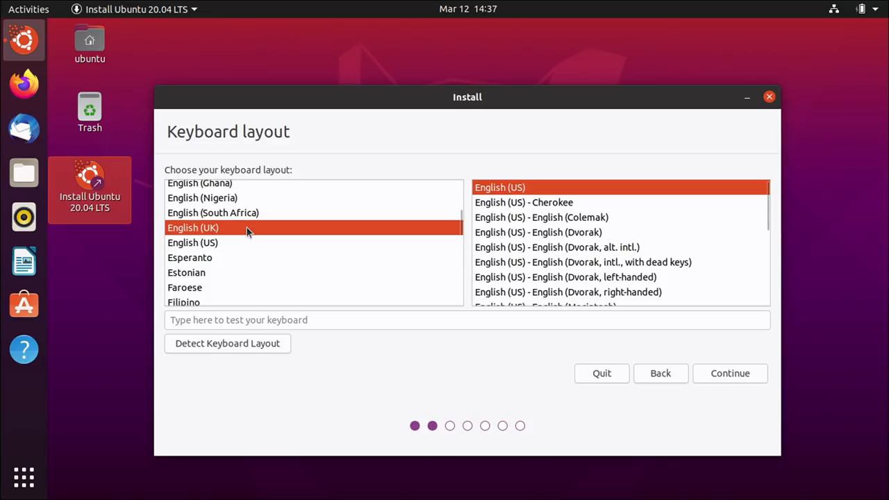
pyautogui.click(192, 242)
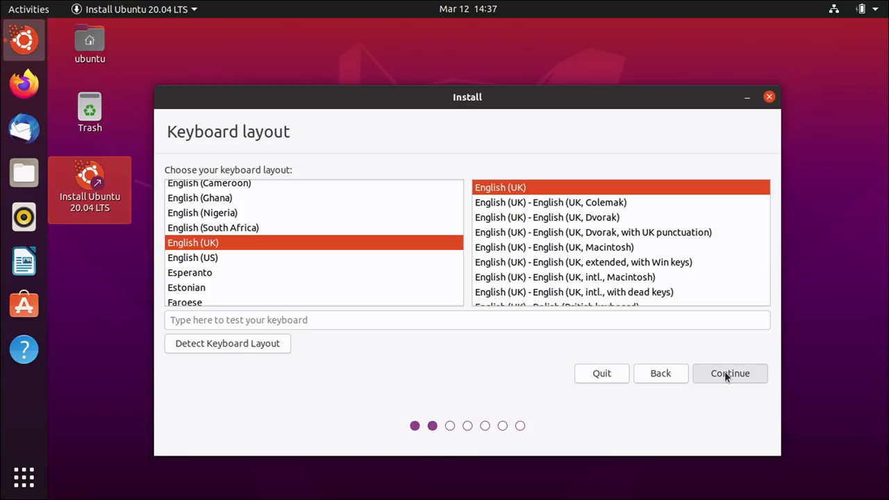
pyautogui.click(730, 372)
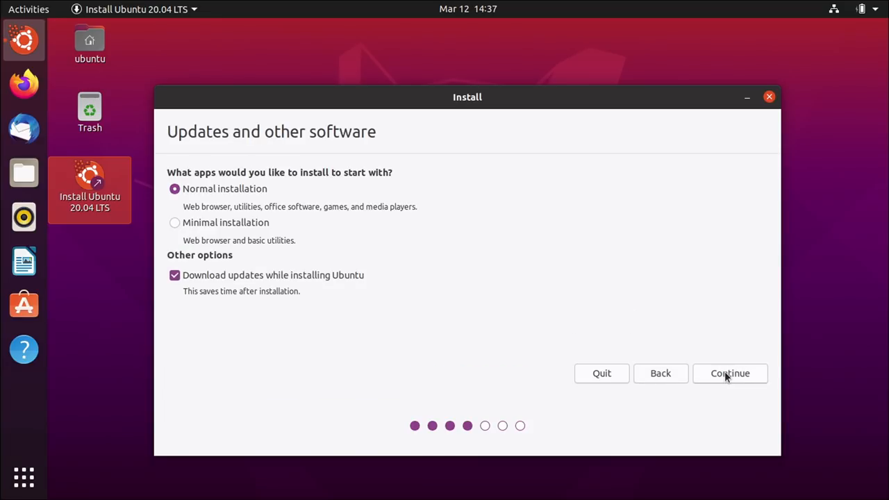
pyautogui.click(731, 372)
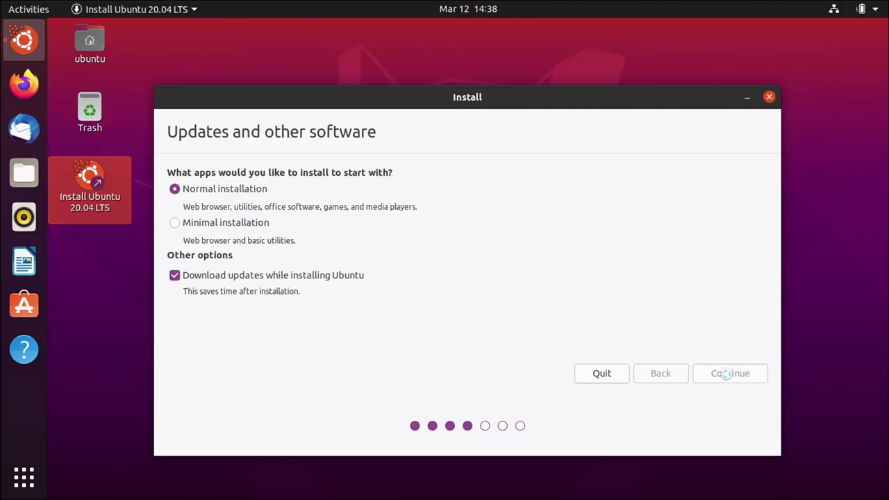
# Choose Erase Ubuntu Focal Fossa and reinstall, confirm disk changes, and accept London as location
pyautogui.click(731, 372)
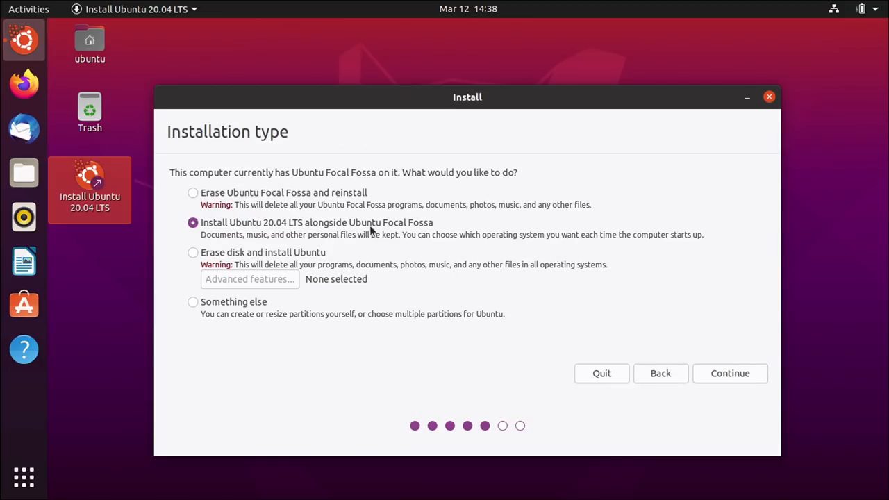
pyautogui.click(191, 192)
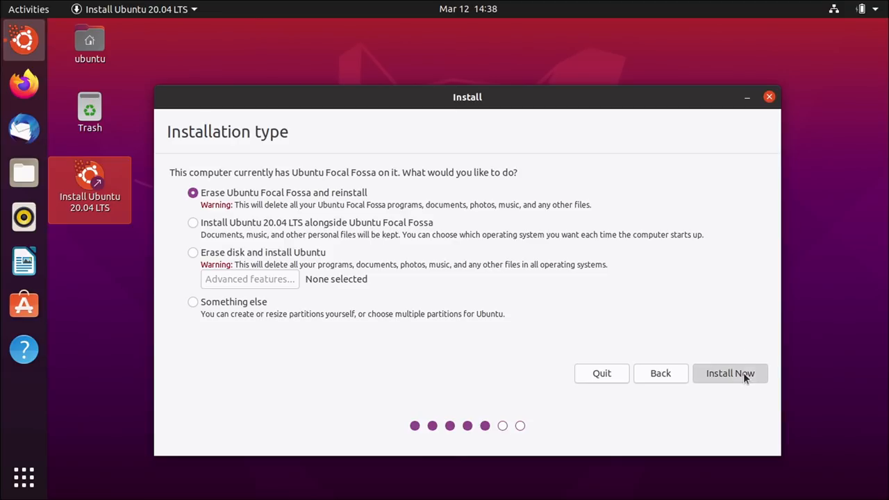
pyautogui.click(731, 372)
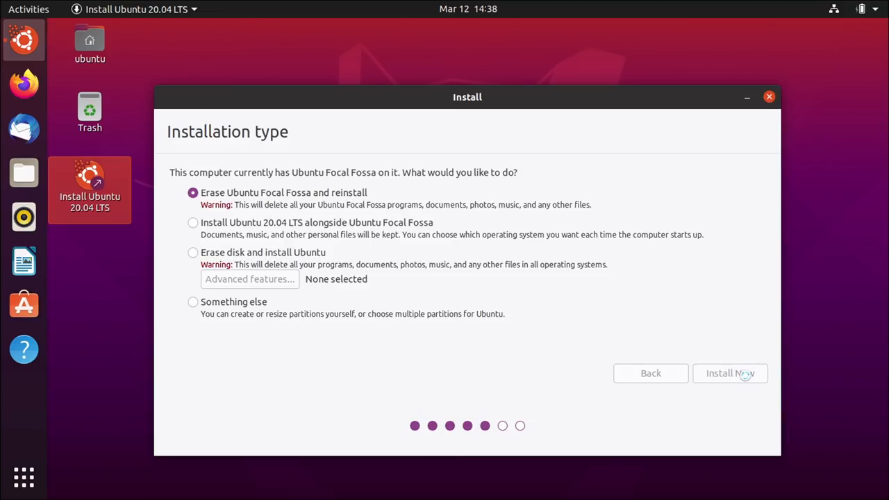
pyautogui.click(730, 372)
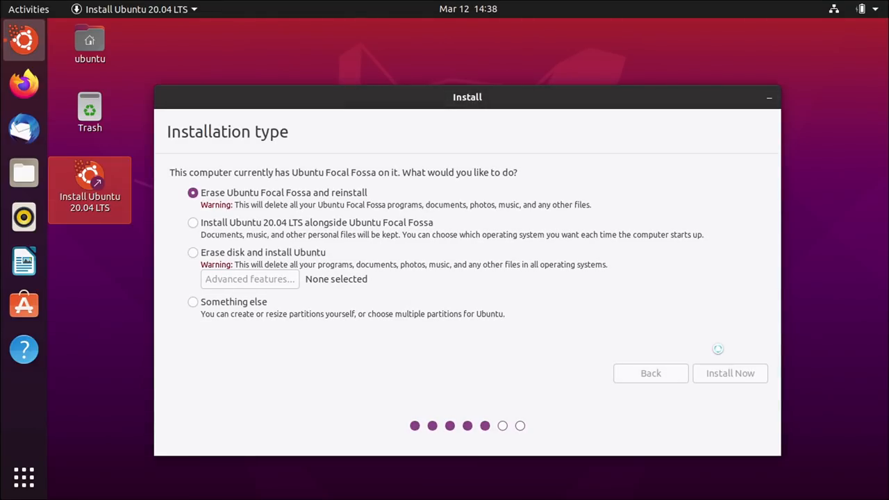
pyautogui.click(729, 372)
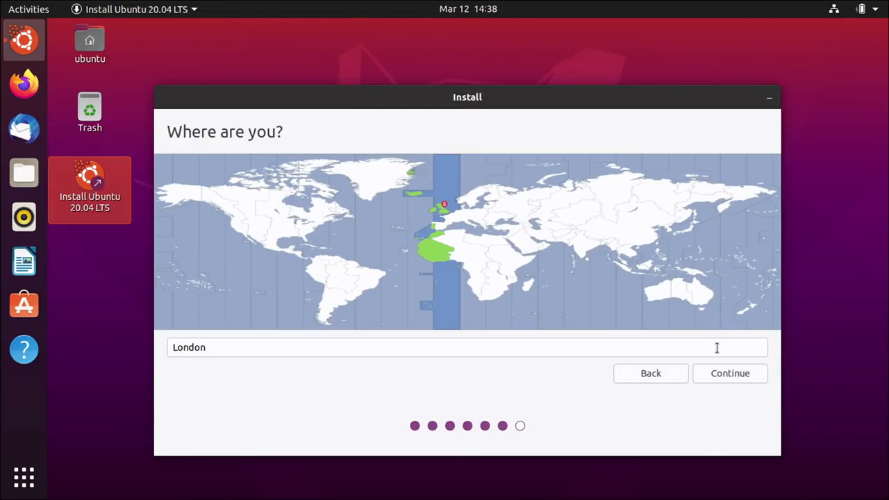
pyautogui.click(730, 372)
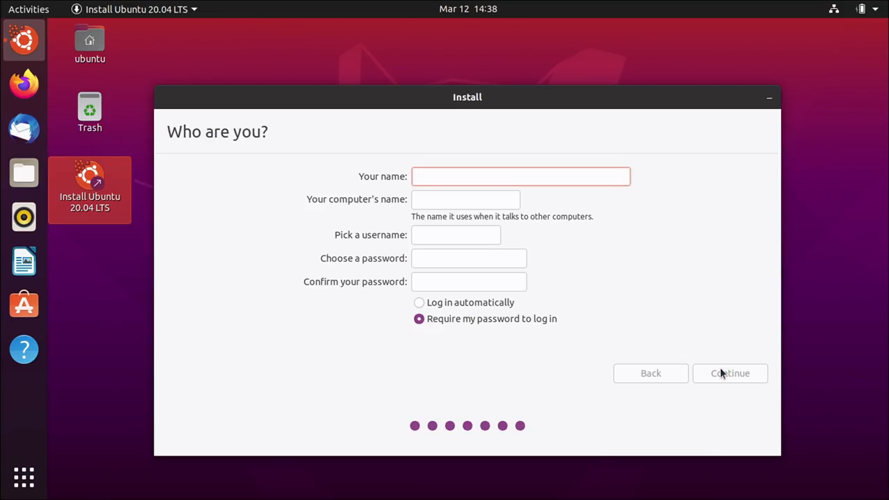
# Fill the account form with name Alan Po, computer name deep-thought and the password, then continue
pyautogui.write('Alan Pop')
pyautogui.click(465, 199)
pyautogui.write('d')
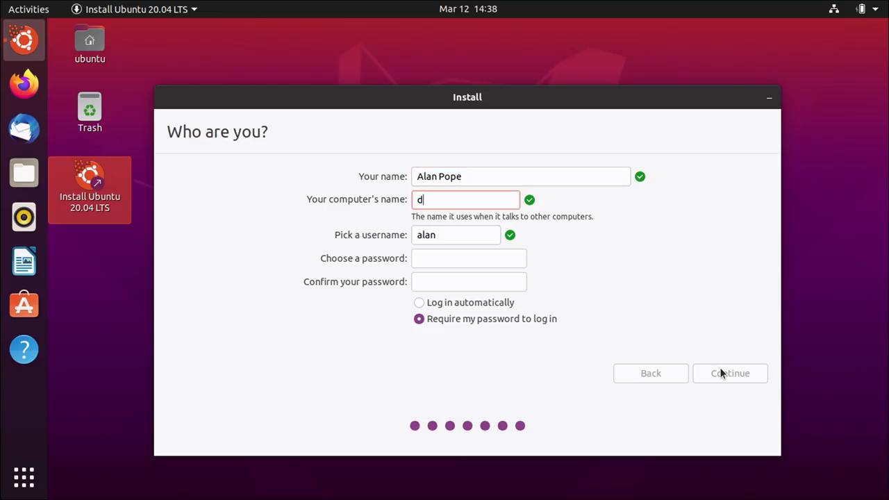
pyautogui.write('eep-thought')
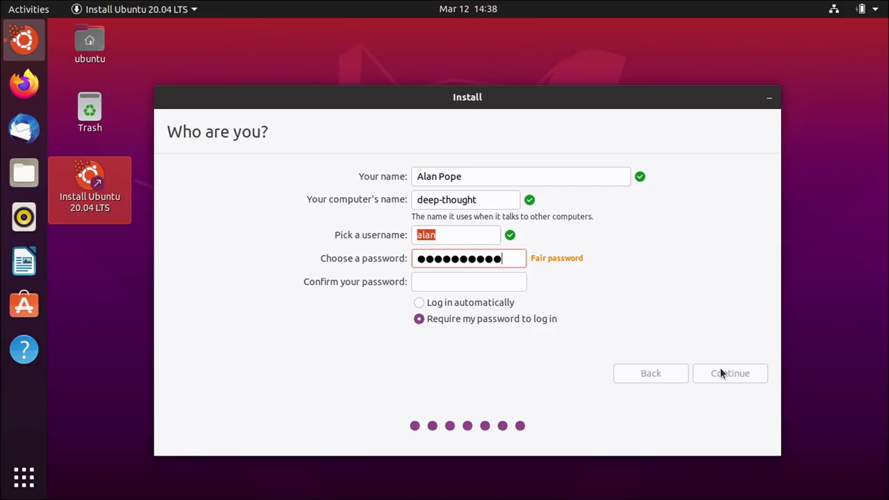
pyautogui.write('••••••••')
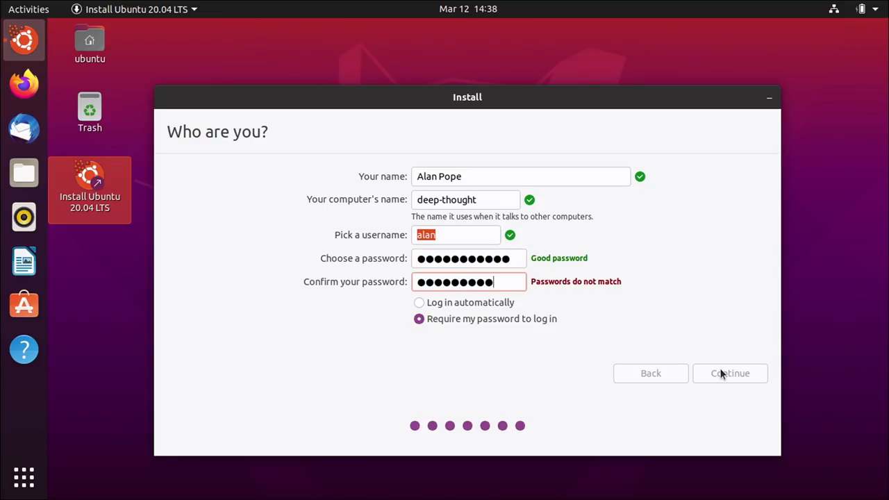
pyautogui.click(730, 372)
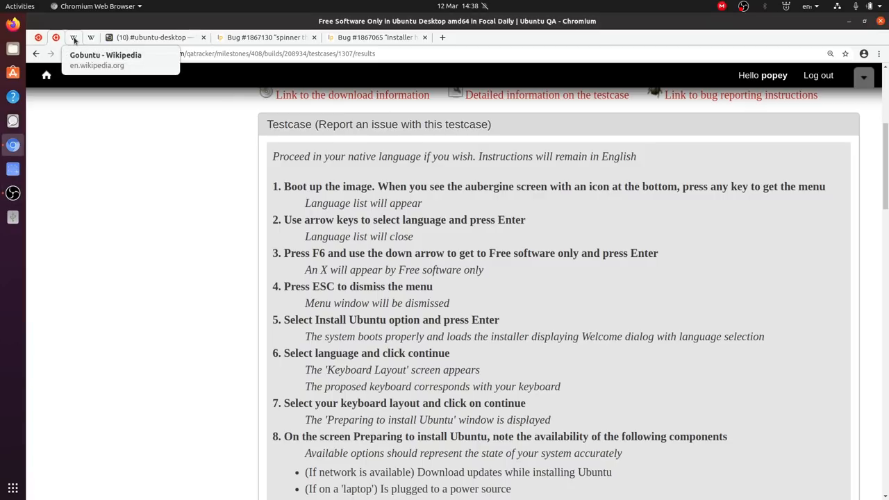
pyautogui.click(72, 37)
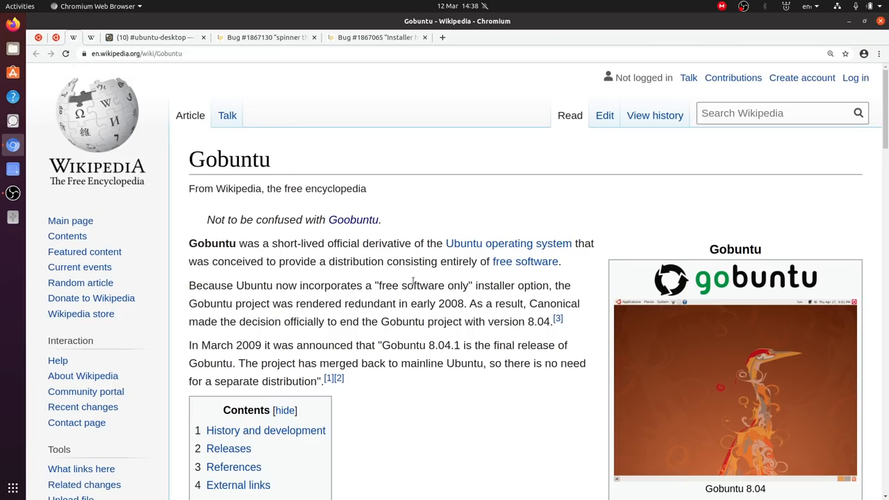
pyautogui.scroll(-3)
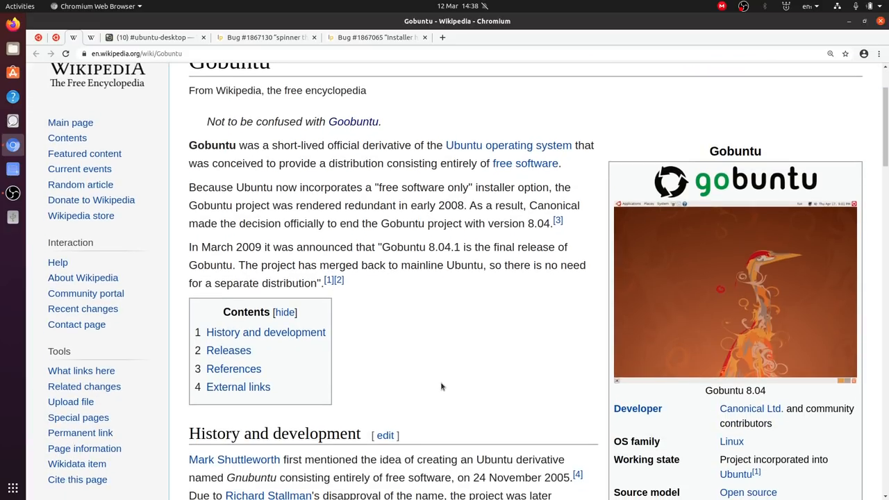
pyautogui.scroll(-3)
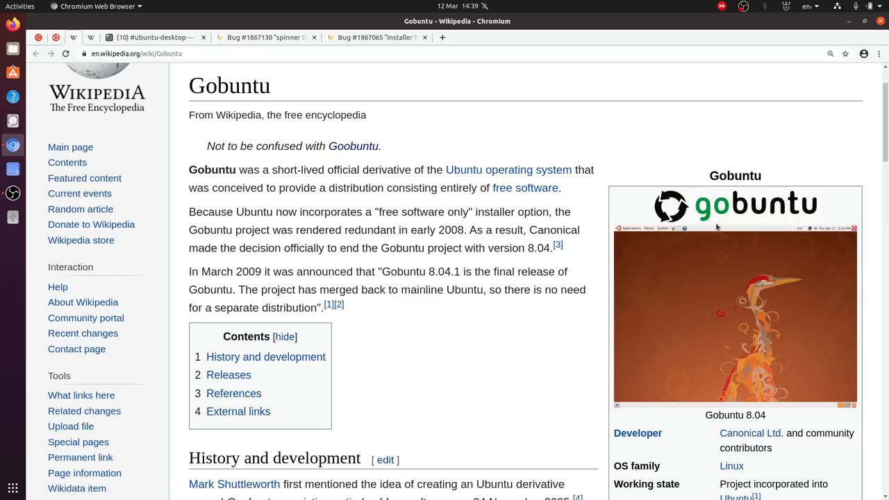
pyautogui.moveTo(825, 222)
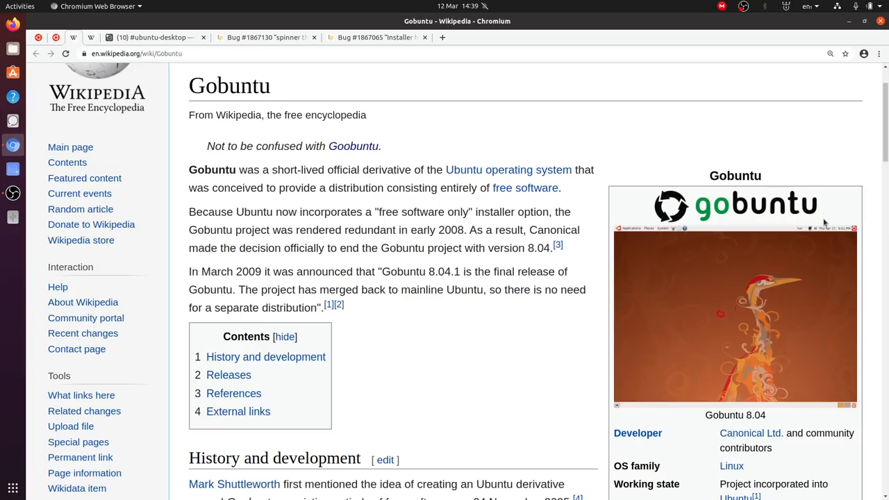
pyautogui.moveTo(458, 433)
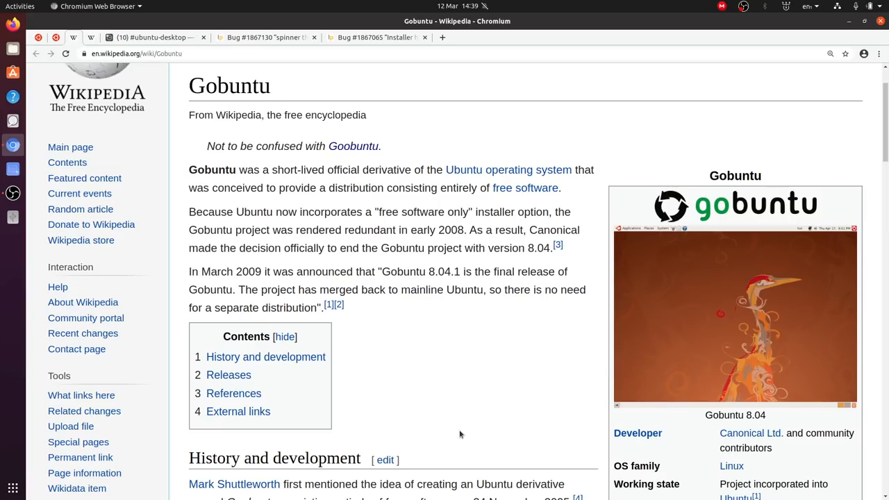
pyautogui.moveTo(457, 387)
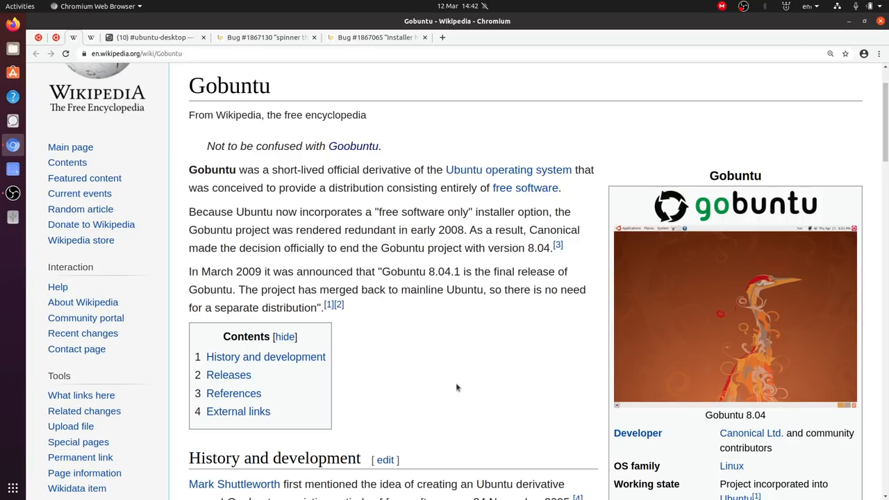
# Read through the Gobuntu article's history section and return to its introduction
pyautogui.scroll(-3)
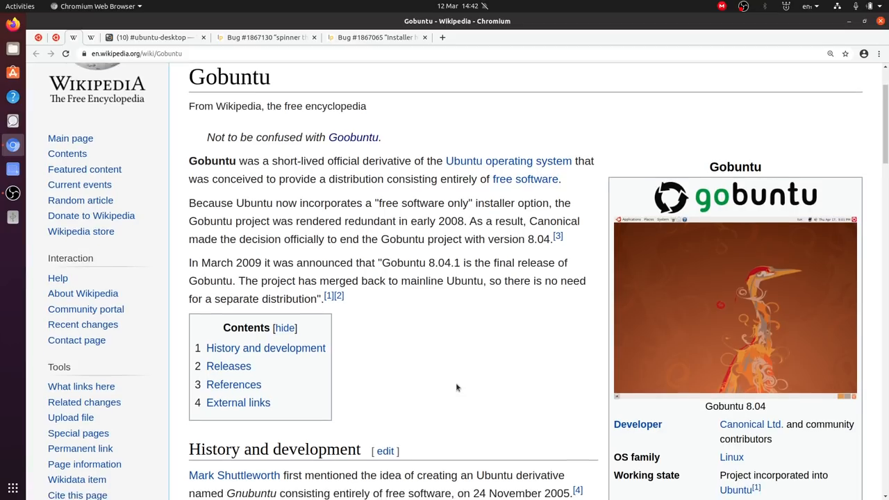
pyautogui.scroll(-3)
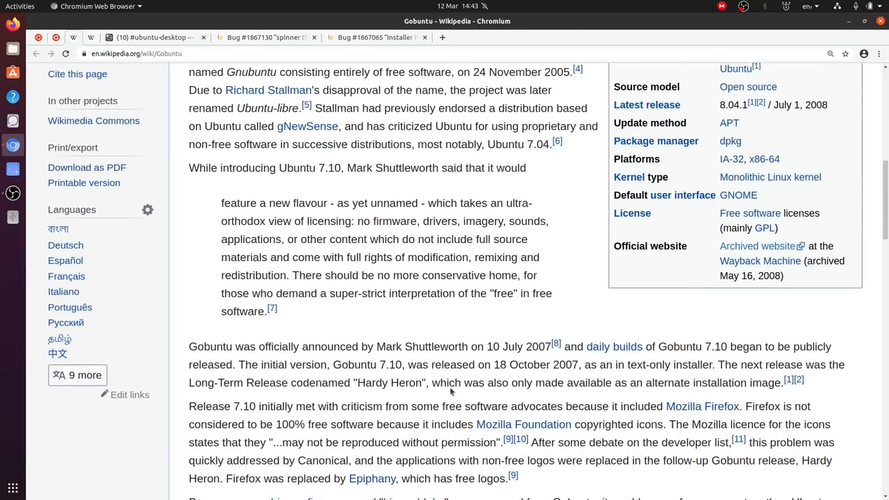
pyautogui.scroll(-3)
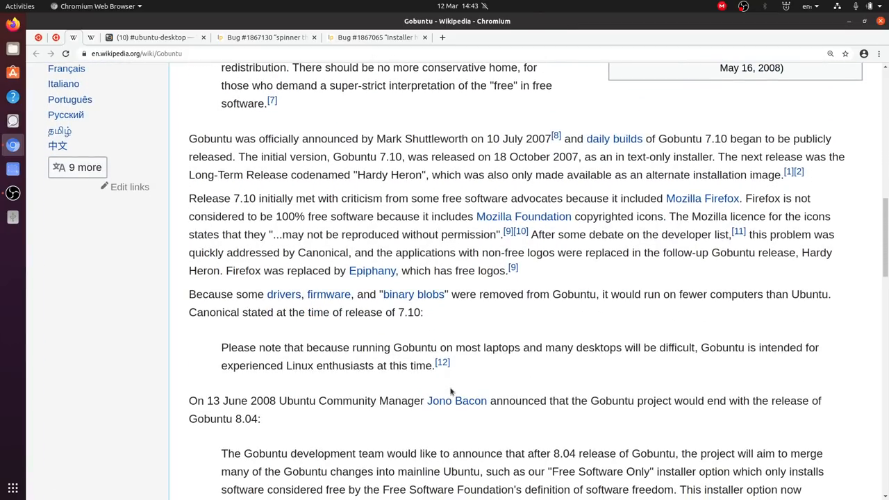
pyautogui.moveTo(471, 361)
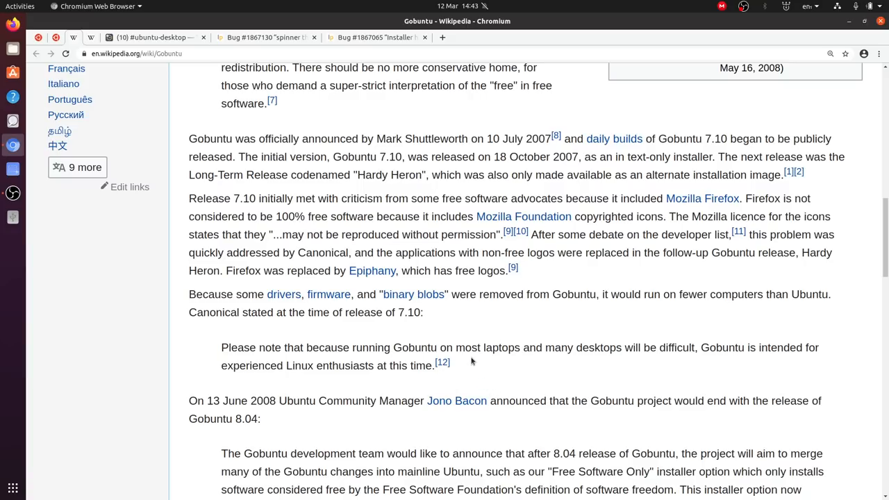
pyautogui.scroll(3)
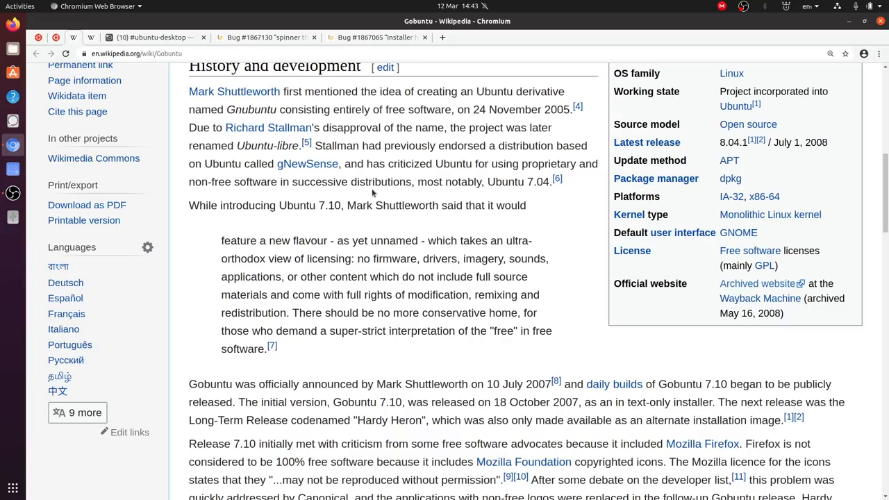
pyautogui.moveTo(525, 158)
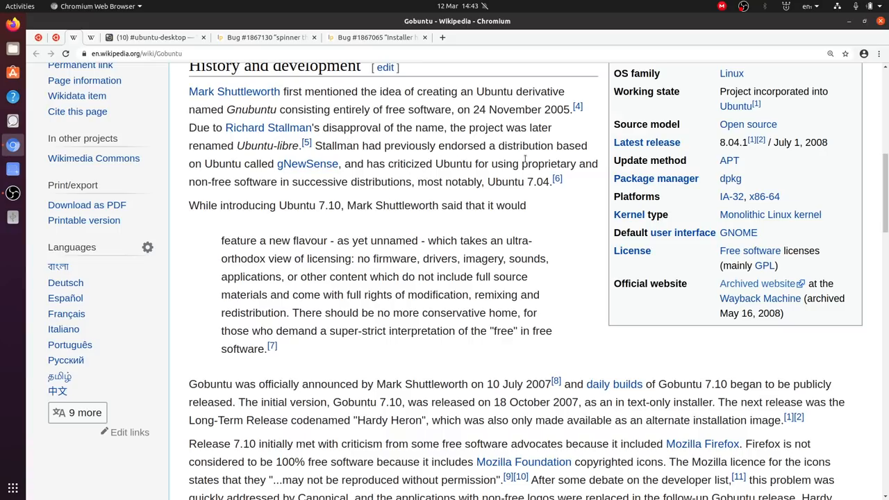
pyautogui.moveTo(307, 164)
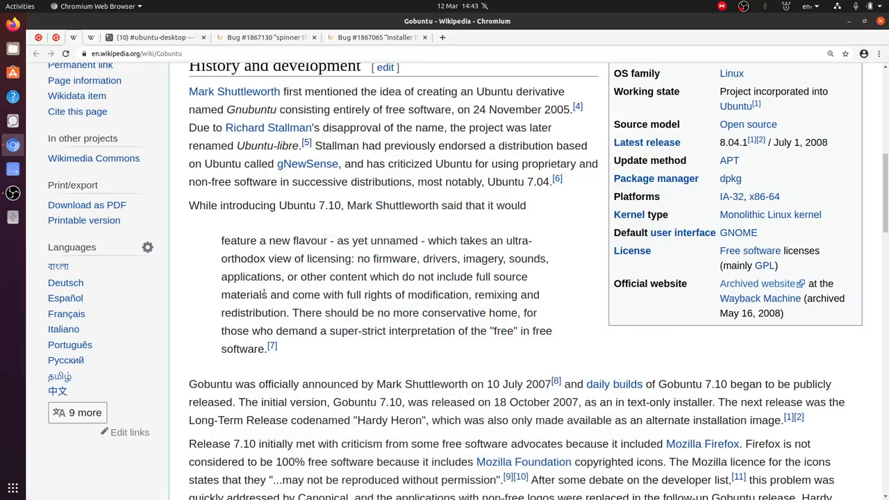
pyautogui.moveTo(340, 269)
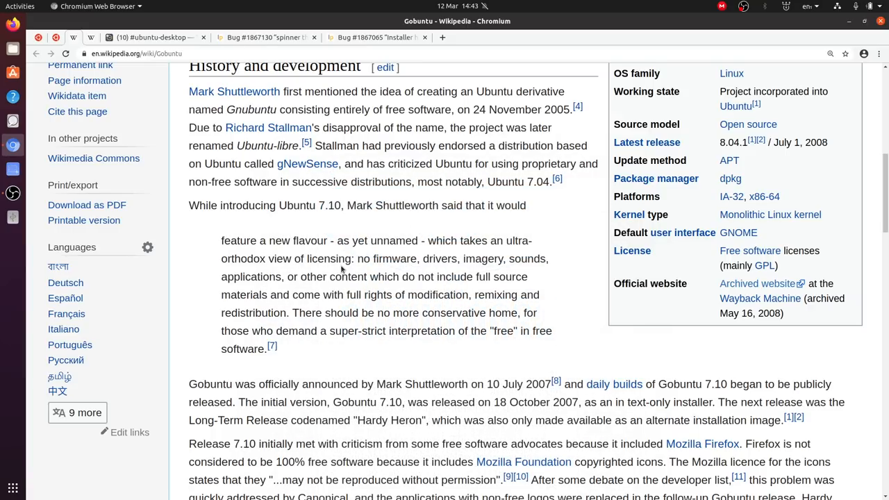
pyautogui.scroll(3)
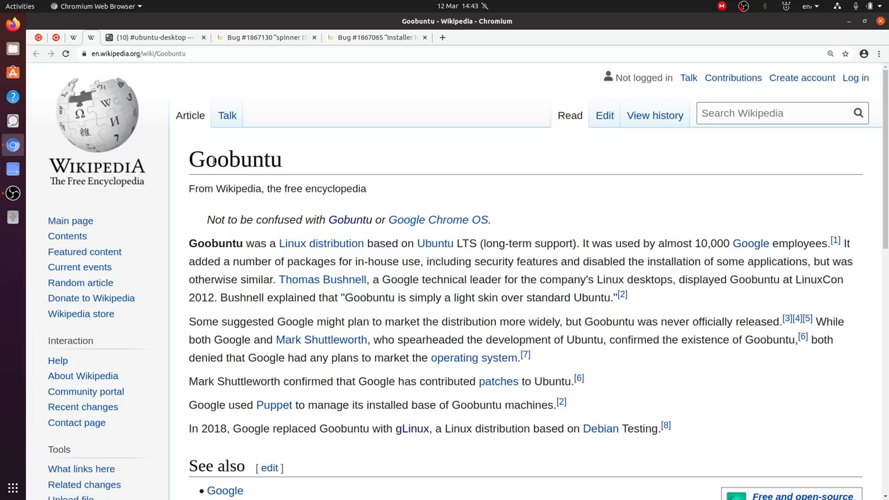
pyautogui.moveTo(350, 170)
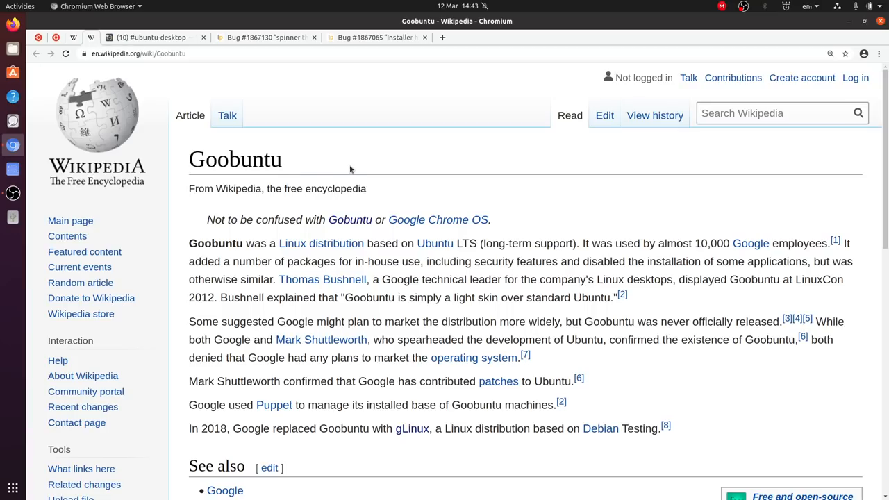
# Select the Goobuntu article title to compare spelling, then clear the selection
pyautogui.doubleClick(200, 160)
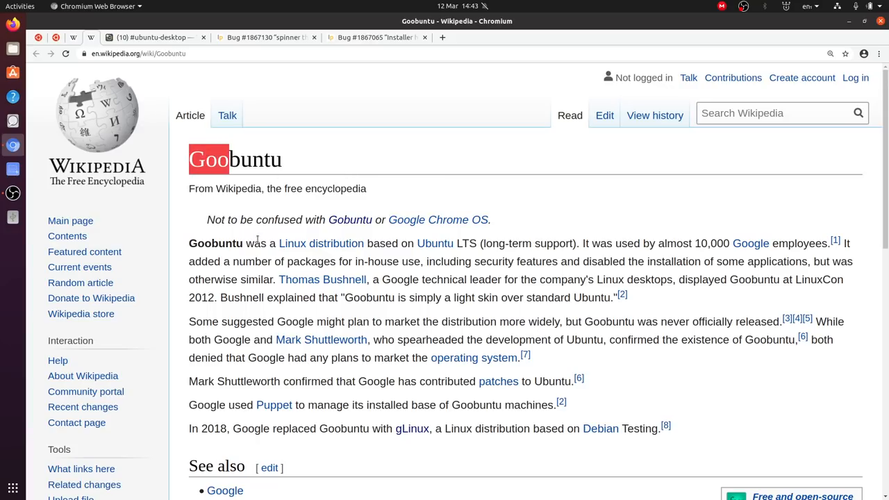
pyautogui.moveTo(230, 232)
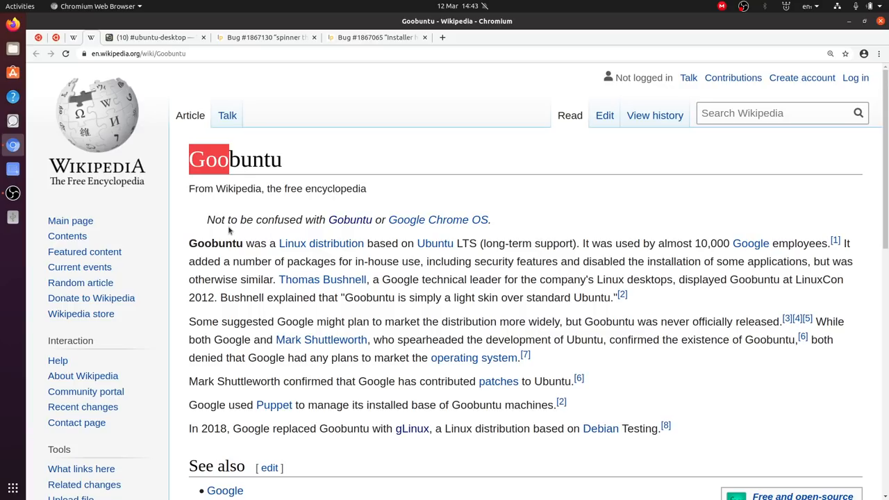
pyautogui.click(224, 216)
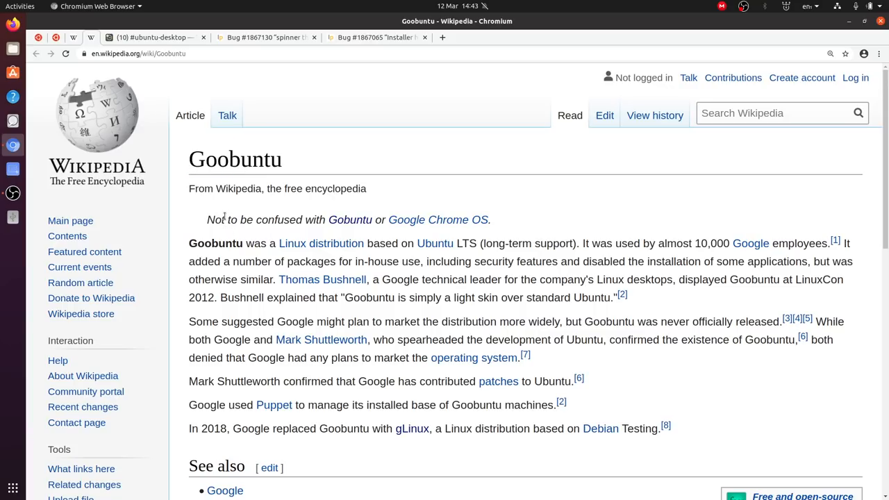
pyautogui.moveTo(224, 213)
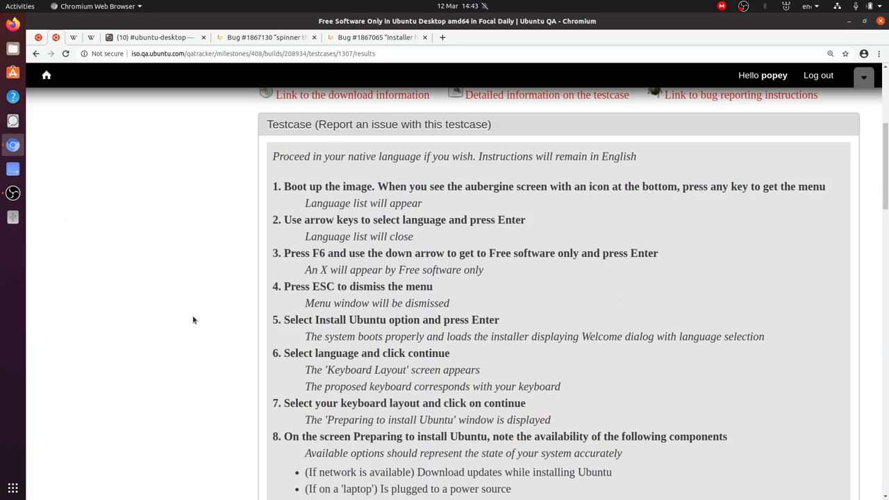
pyautogui.scroll(-3)
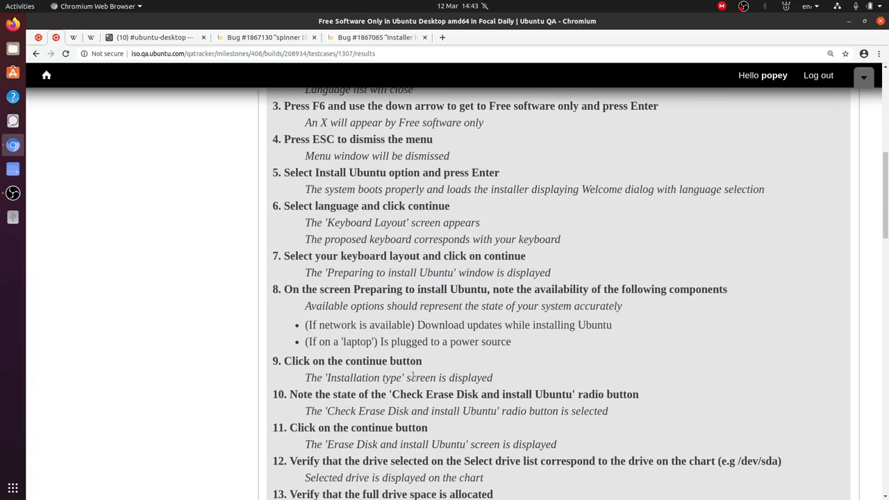
pyautogui.scroll(-3)
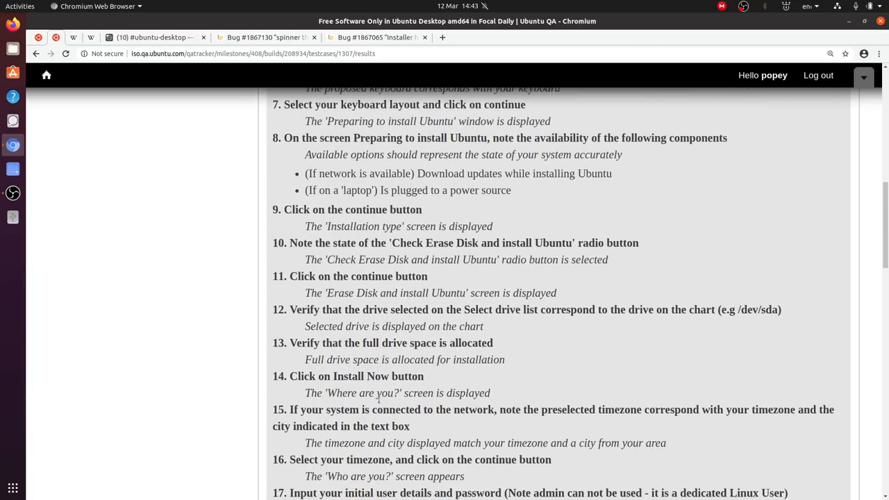
pyautogui.scroll(-3)
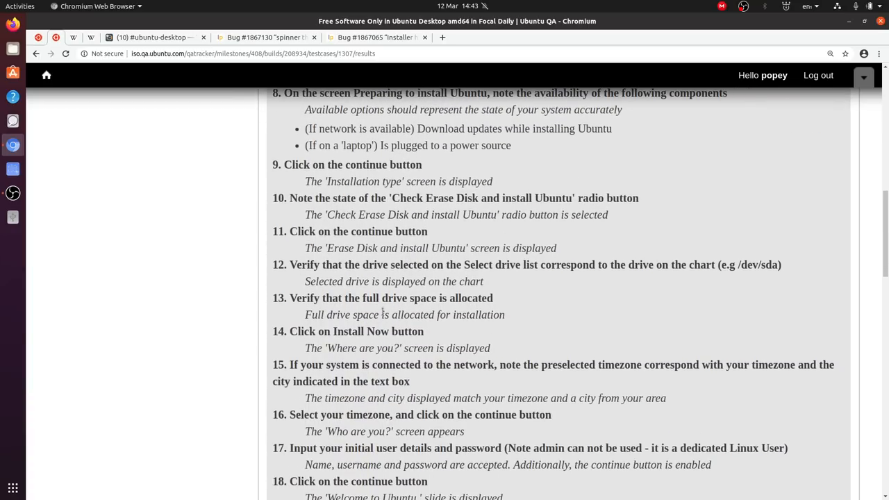
pyautogui.scroll(-3)
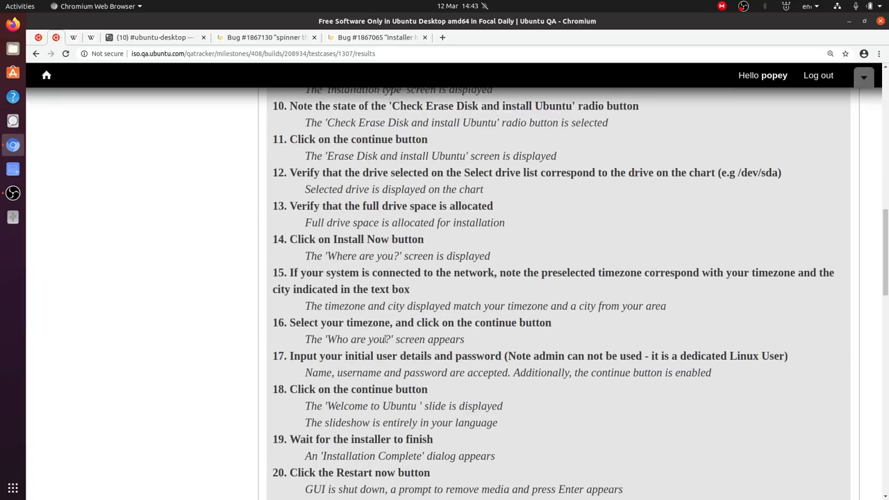
pyautogui.scroll(-3)
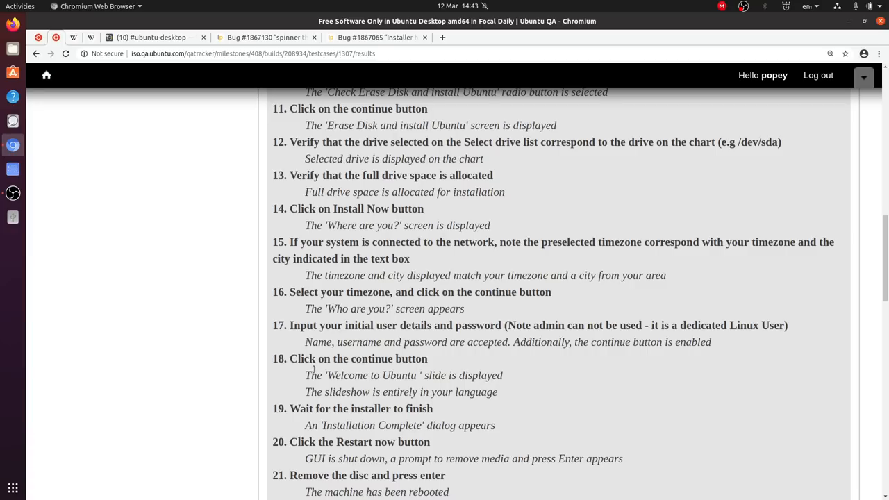
pyautogui.moveTo(361, 411)
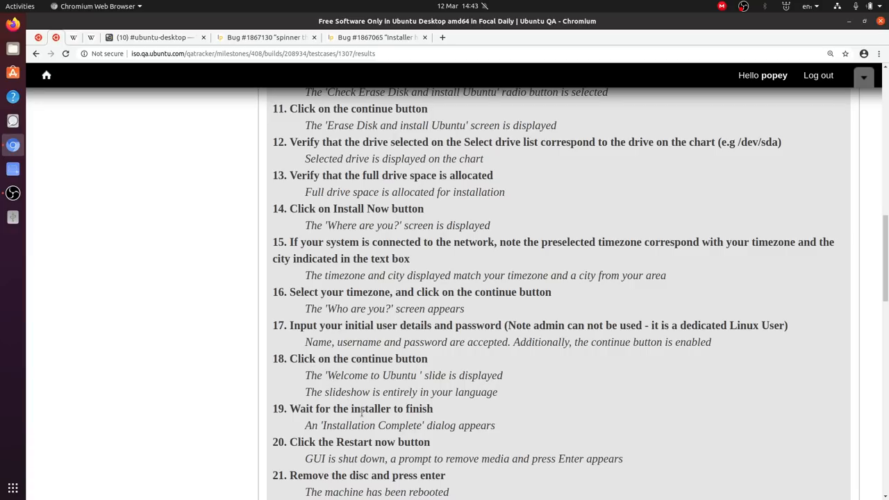
pyautogui.scroll(-3)
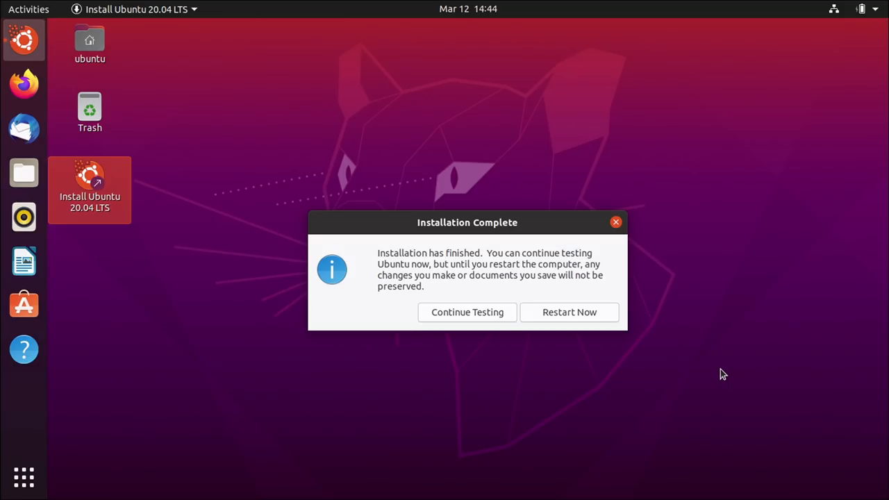
pyautogui.moveTo(524, 286)
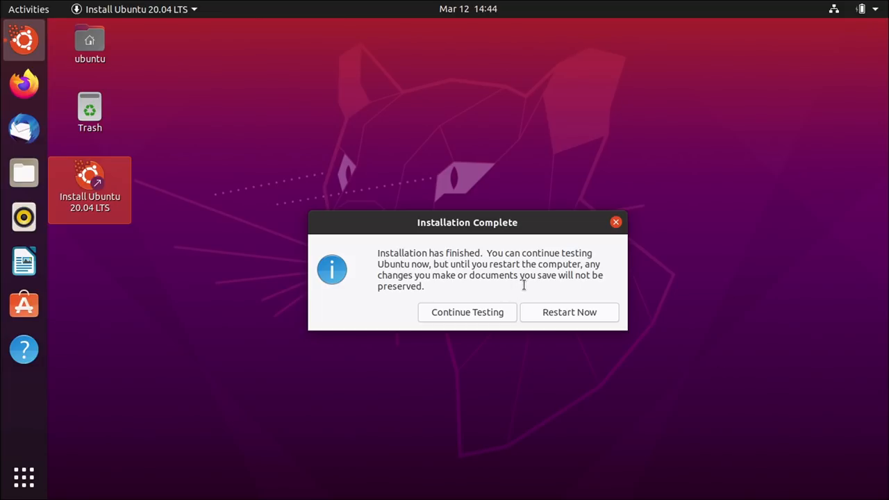
# Choose Restart Now in the Installation Complete dialog
pyautogui.click(569, 311)
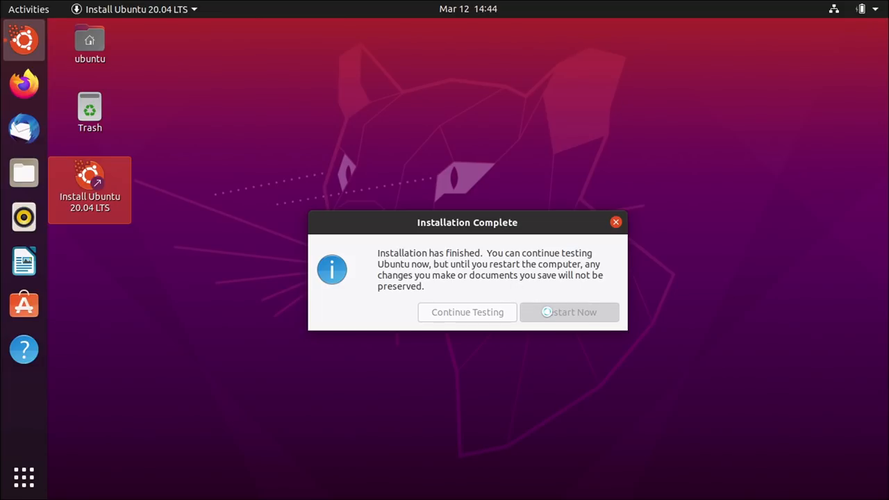
pyautogui.click(569, 311)
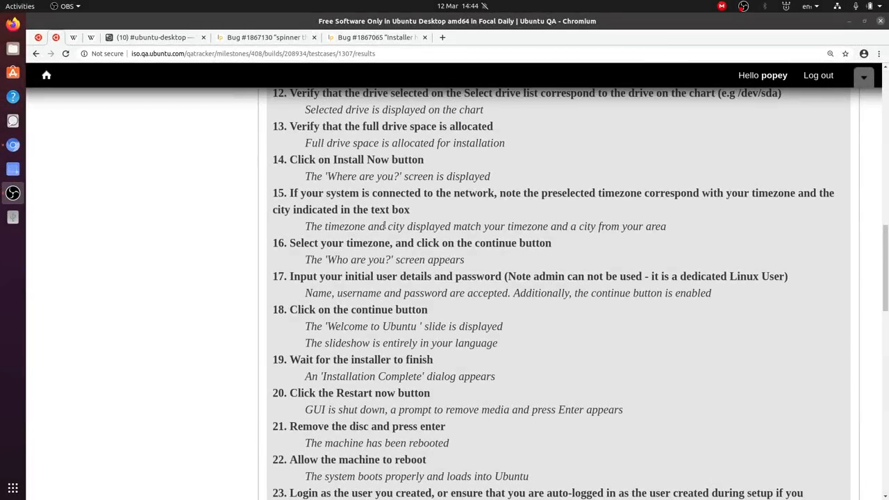
pyautogui.scroll(-3)
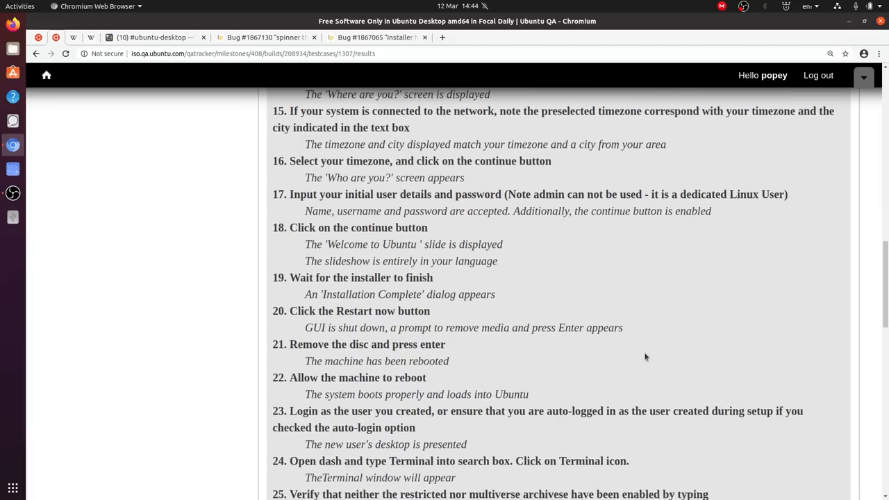
pyautogui.scroll(-3)
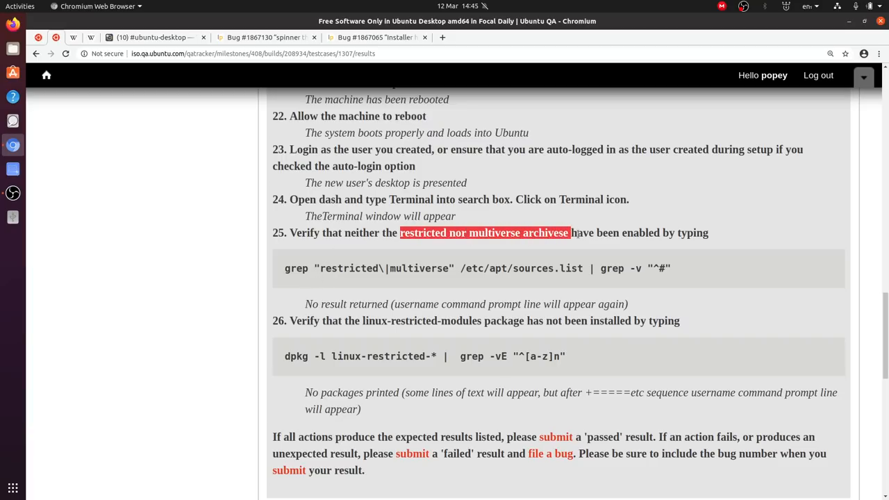
pyautogui.click(547, 283)
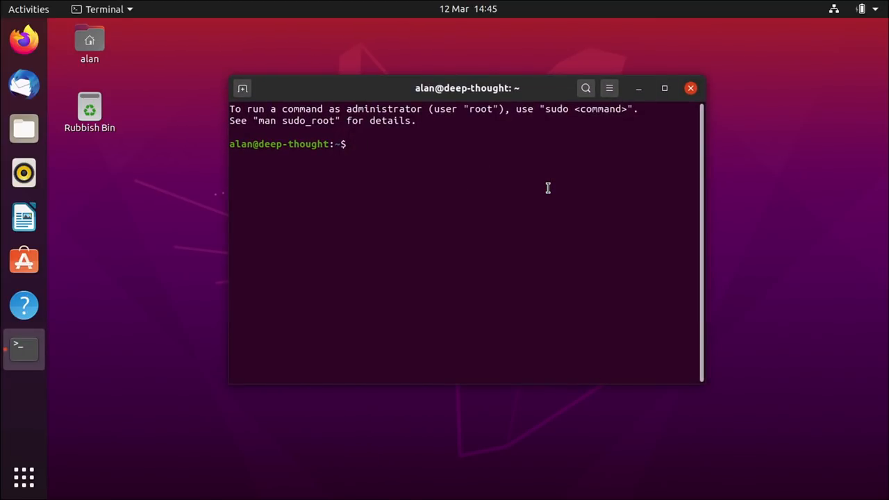
# Abandon the half-typed grep command and close the Terminal window
pyautogui.write('grep')
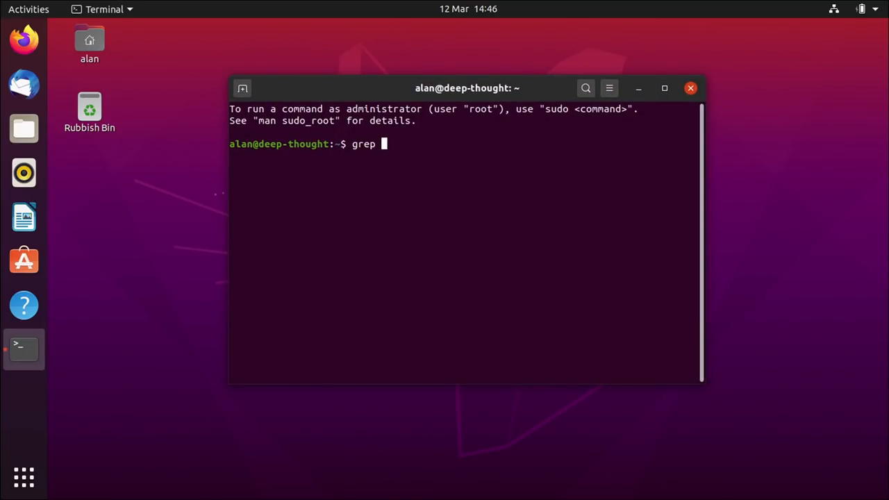
pyautogui.write('"')
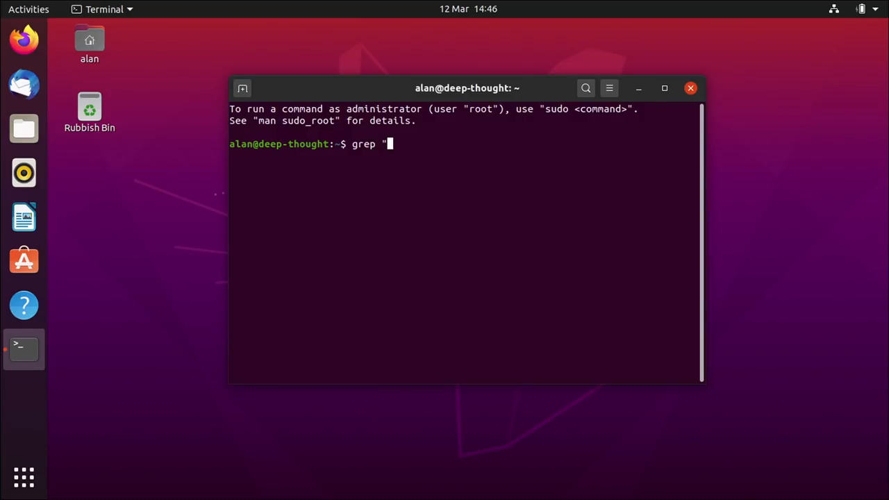
pyautogui.press('BackSpace')
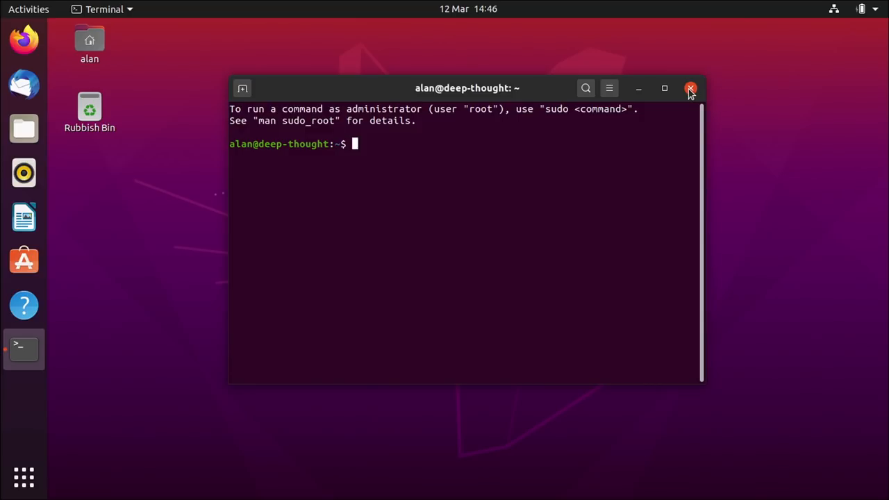
pyautogui.click(690, 88)
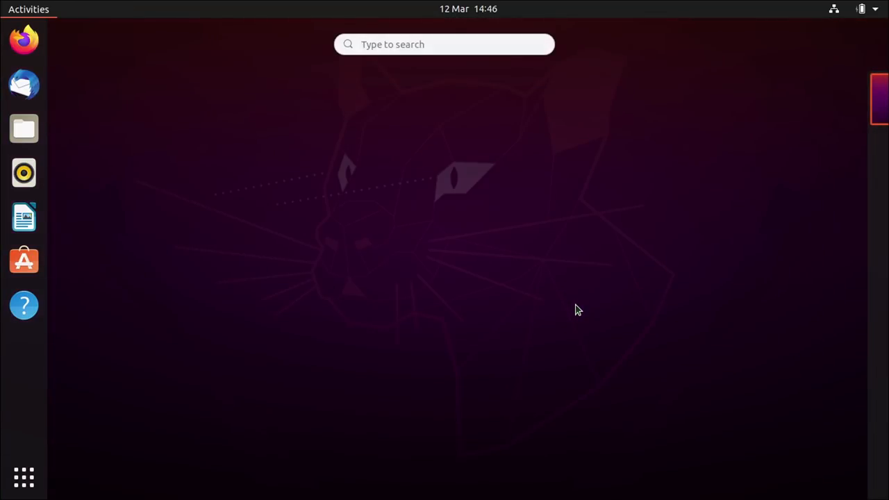
# Launch Software & Updates via an Activities search for 'softw' and position its window to check the source checkboxes
pyautogui.write('softw')
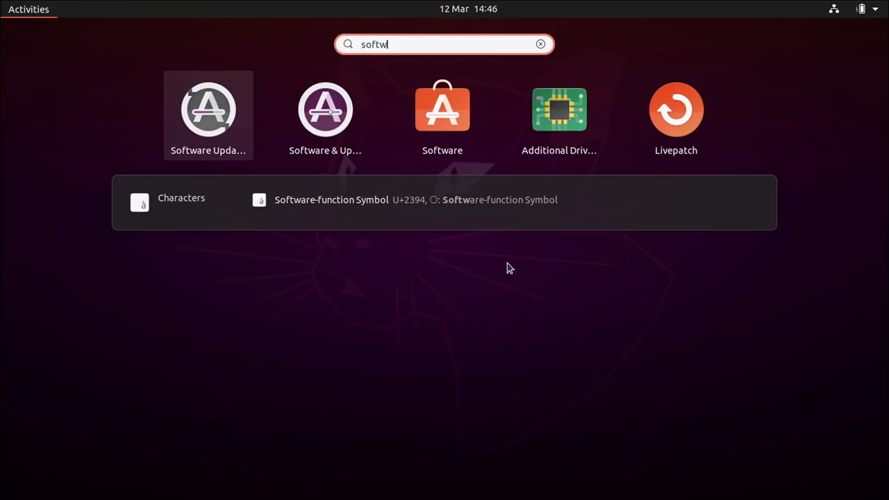
pyautogui.press('Escape')
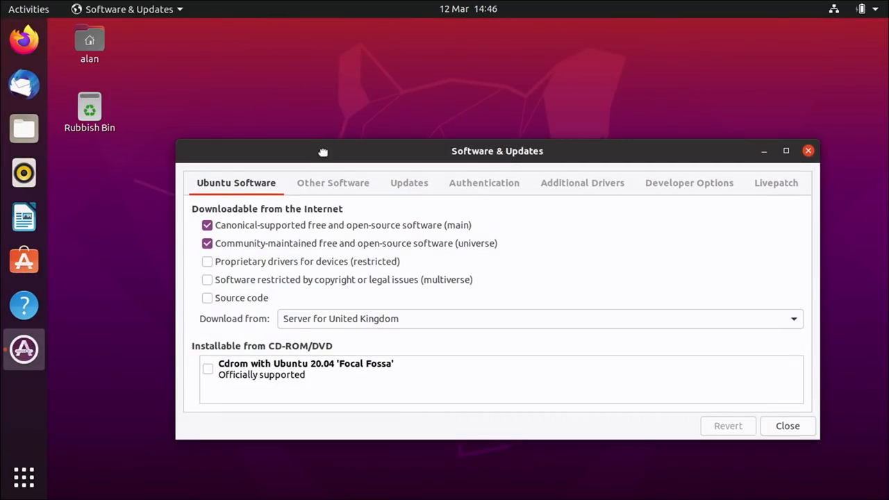
pyautogui.moveTo(322, 152); pyautogui.dragTo(283, 89)
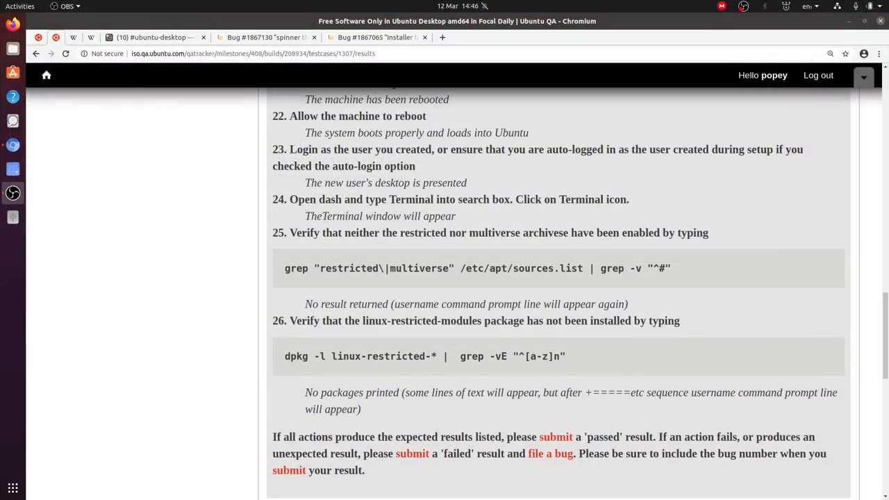
pyautogui.doubleClick(347, 268)
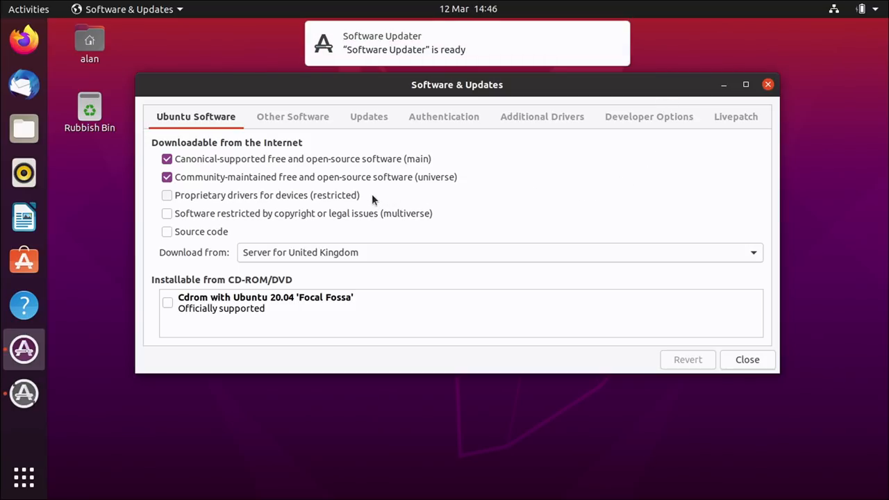
pyautogui.moveTo(447, 217)
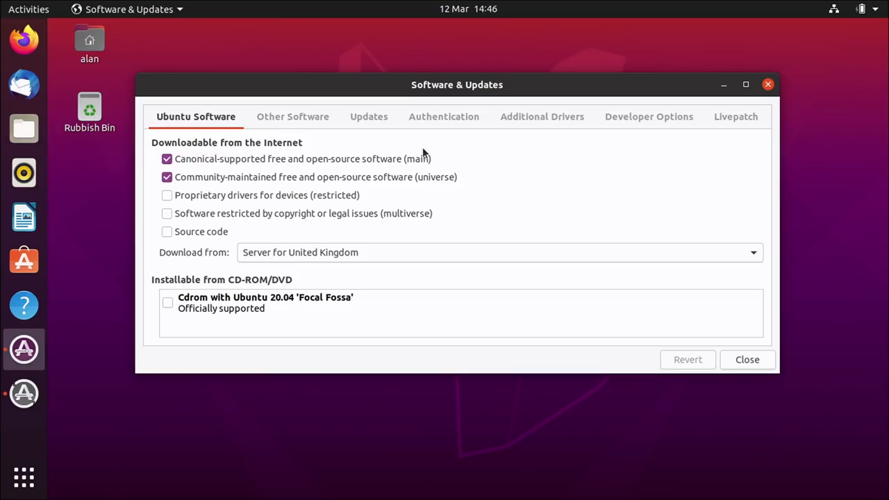
pyautogui.moveTo(430, 228)
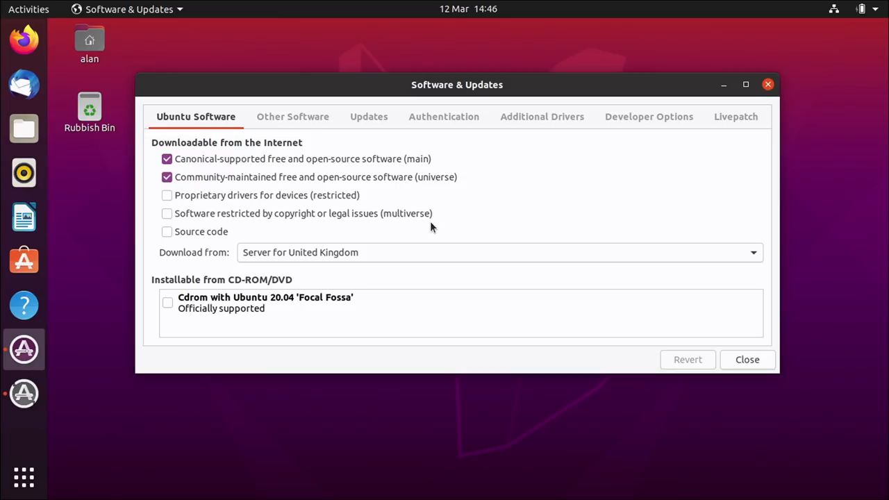
pyautogui.moveTo(447, 160)
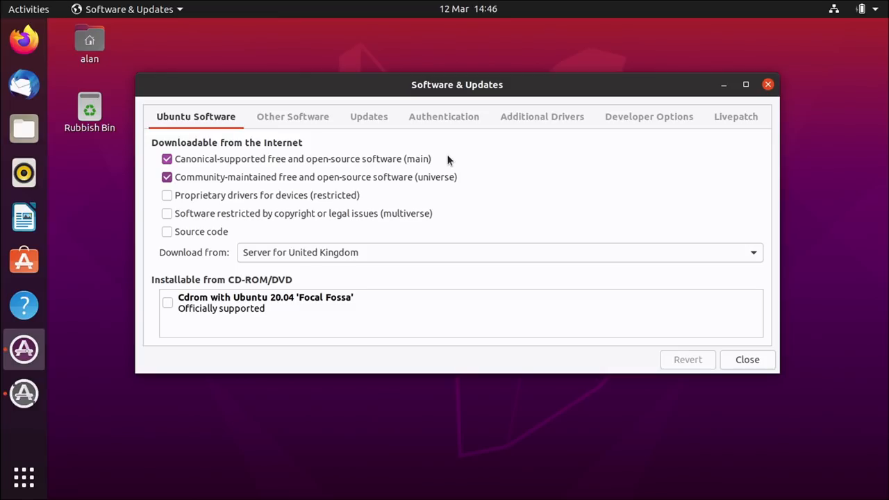
pyautogui.moveTo(483, 179)
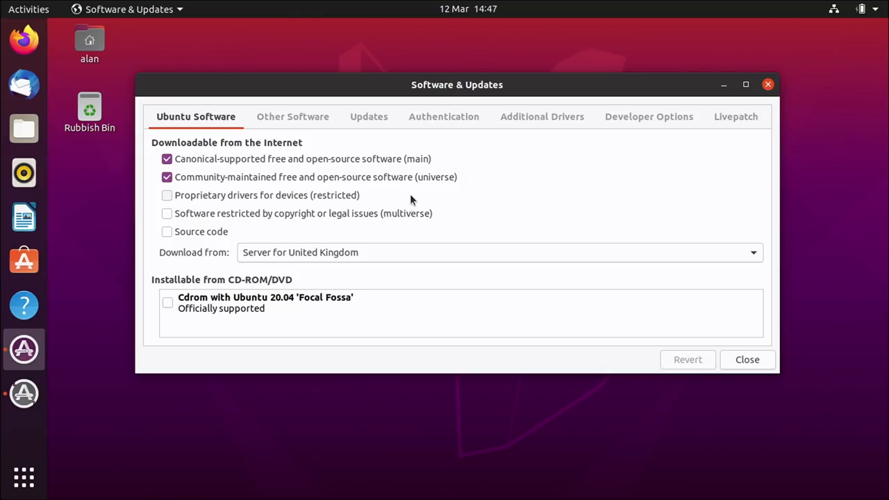
pyautogui.moveTo(472, 218)
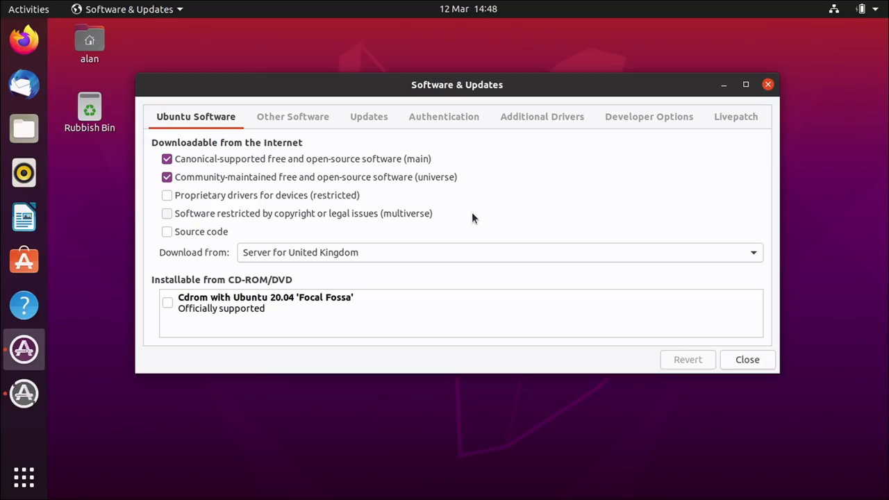
pyautogui.moveTo(464, 180)
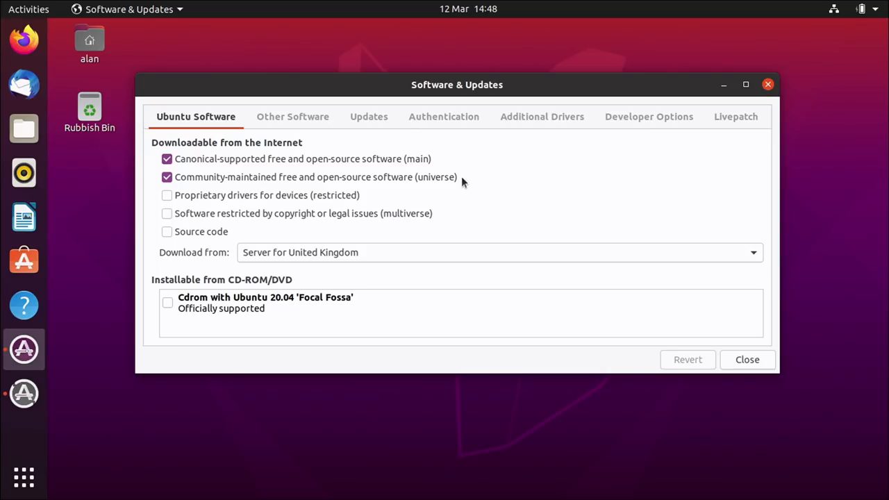
pyautogui.moveTo(475, 167)
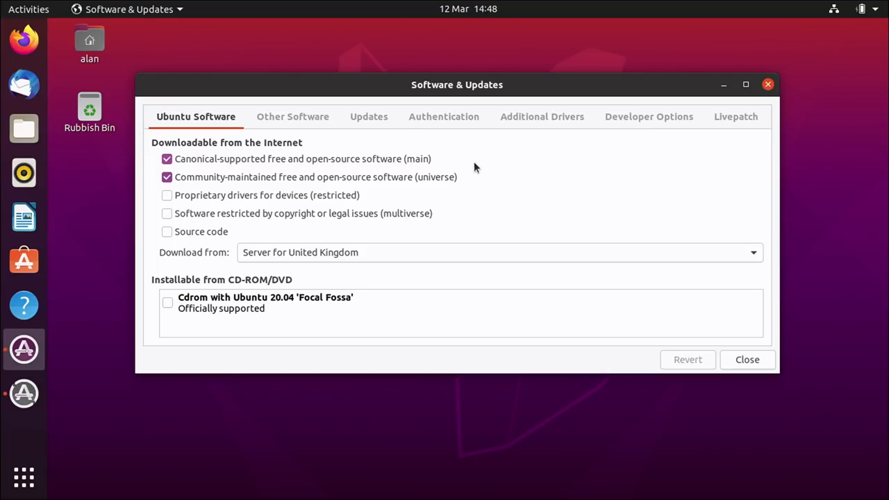
pyautogui.moveTo(427, 230)
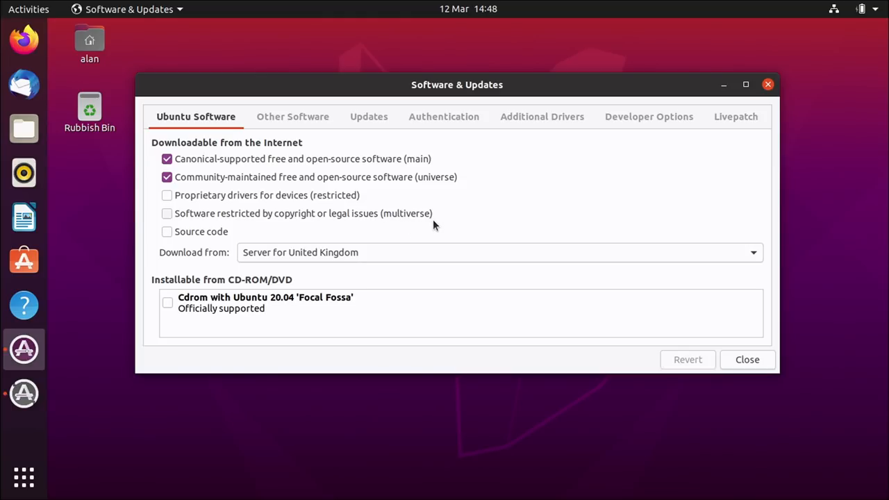
pyautogui.moveTo(184, 220)
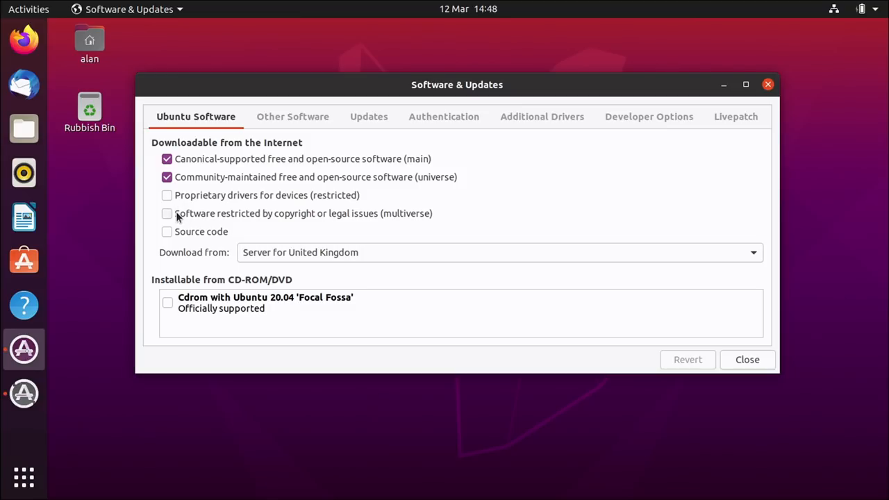
pyautogui.moveTo(483, 214)
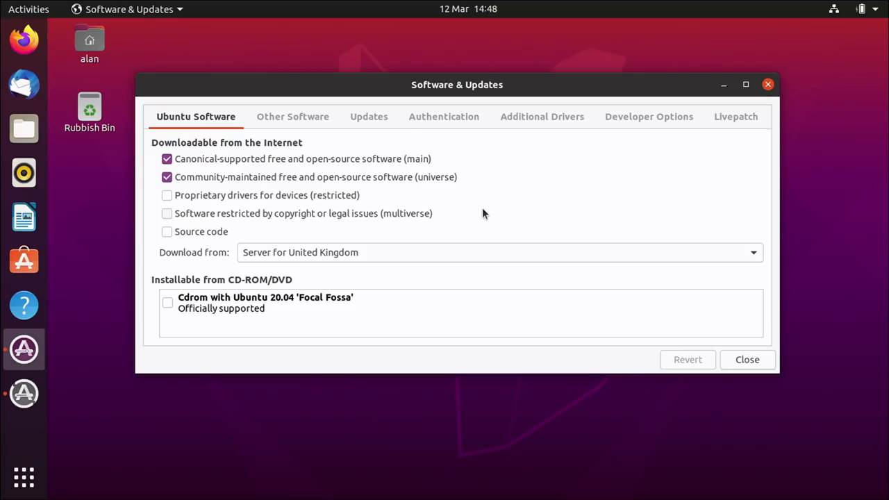
pyautogui.moveTo(545, 232)
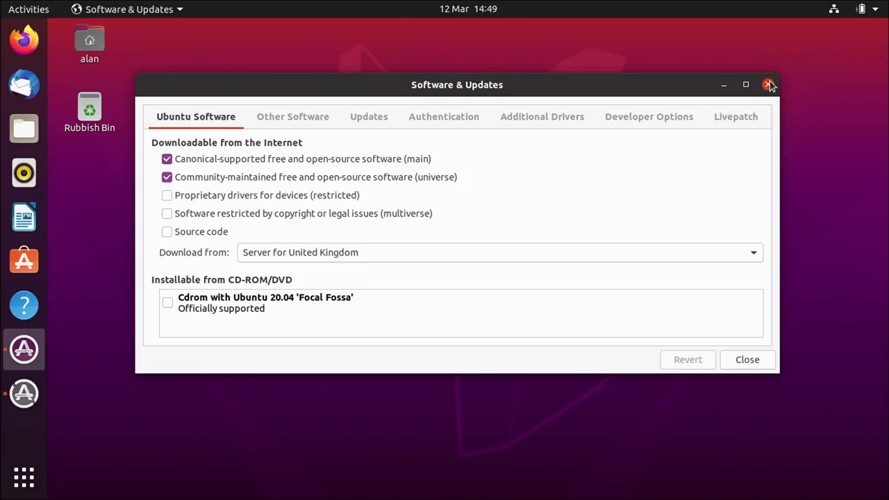
# Close Software & Updates and check the nearby Wi-Fi network list from the system menu, then cancel it
pyautogui.click(770, 85)
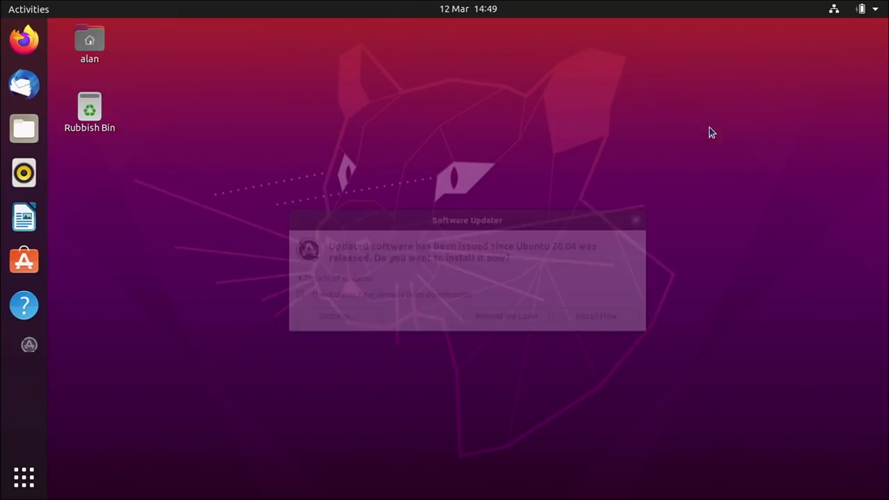
pyautogui.click(861, 9)
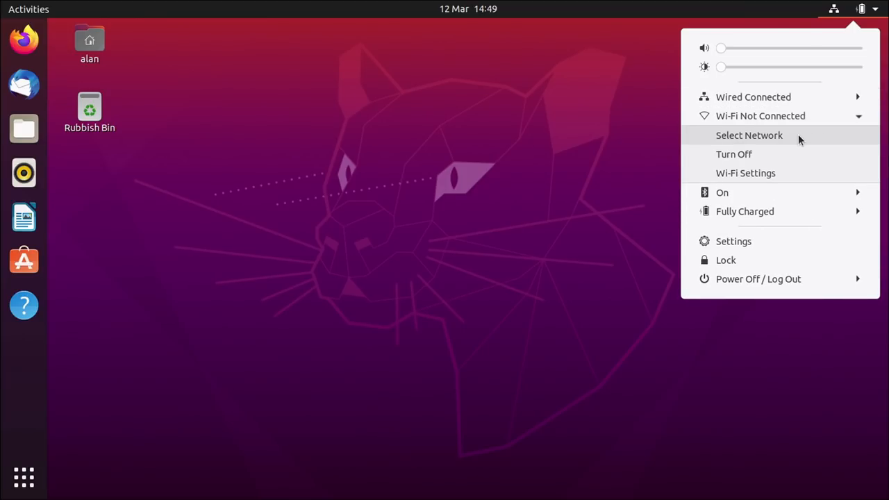
pyautogui.click(749, 135)
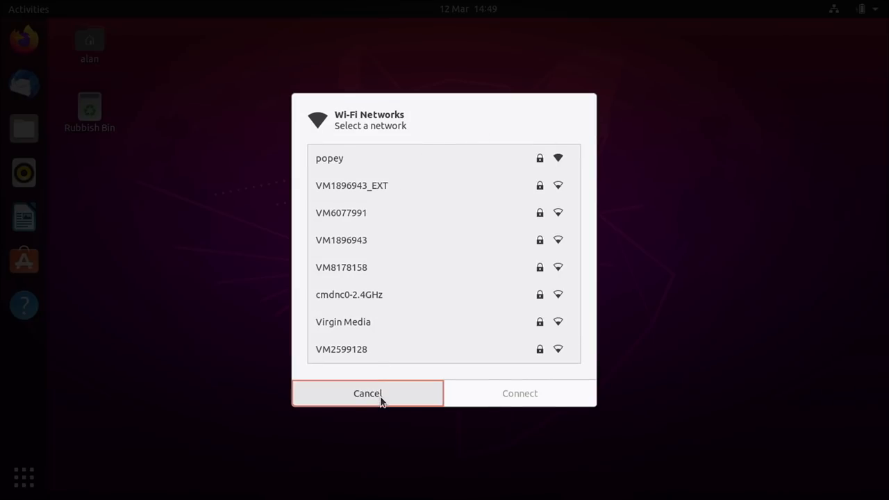
pyautogui.click(367, 393)
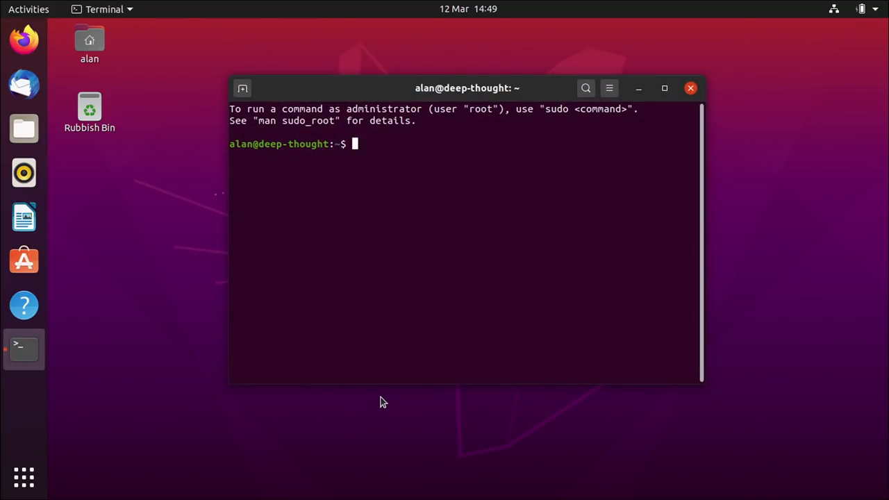
# Run dpkg -l linux-restricted-* | grep -vE "^[a-z]n" to confirm no restricted packages are installed, then close the terminal
pyautogui.write('dpkg -;l')
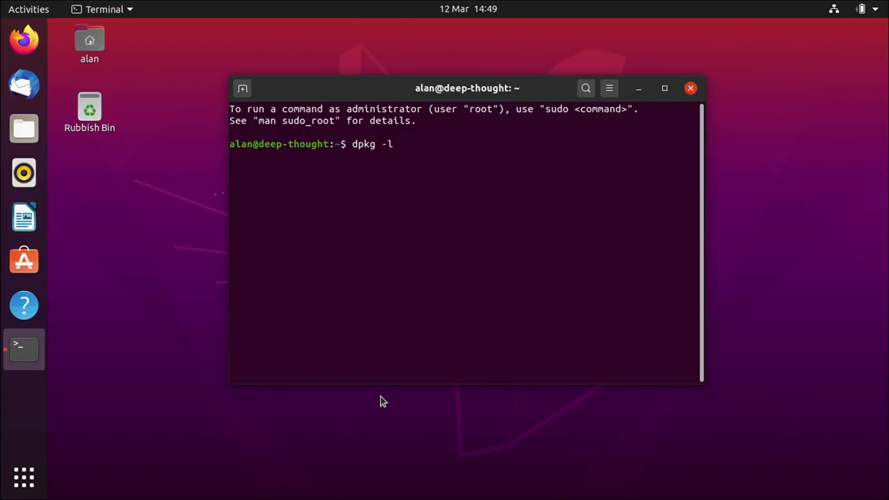
pyautogui.write('lin')
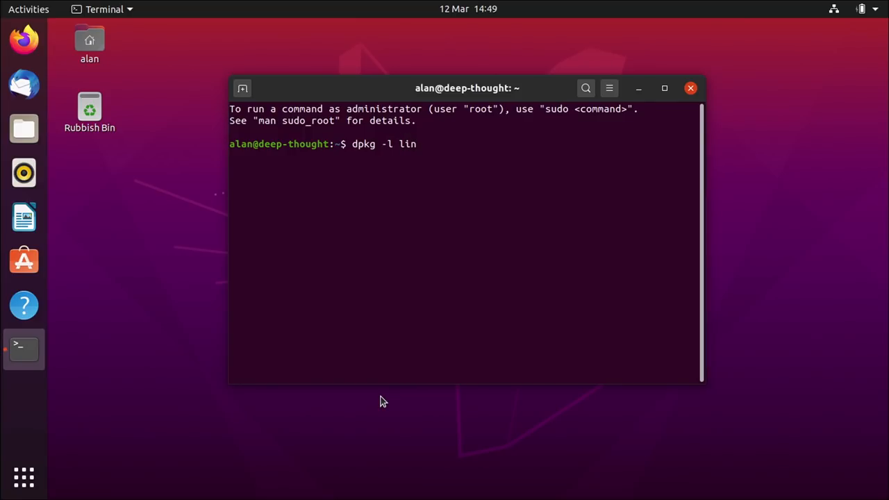
pyautogui.write('ux-rest')
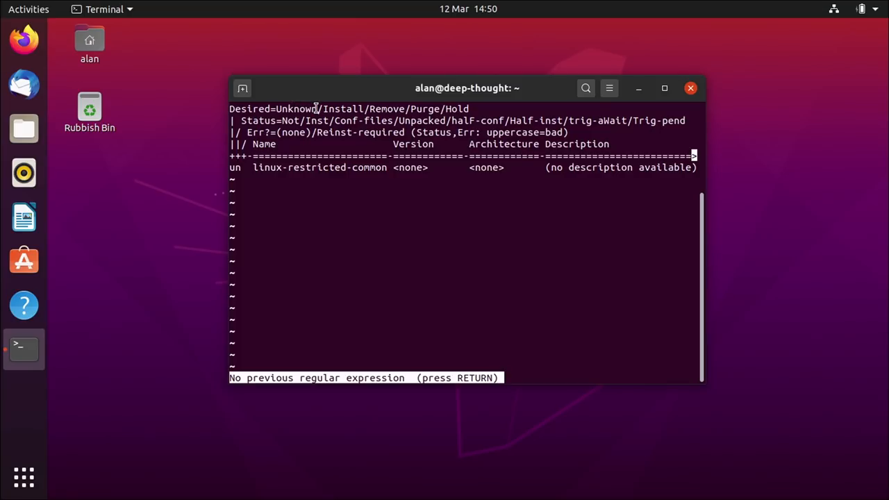
pyautogui.moveTo(236, 168)
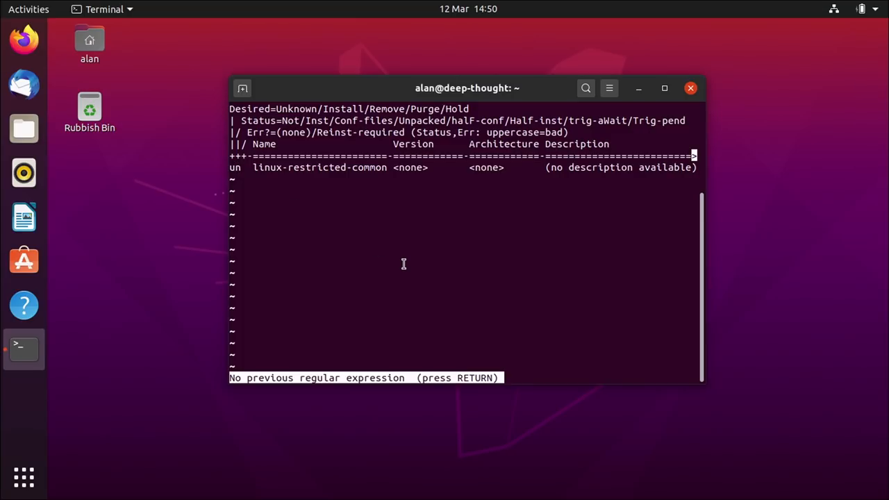
pyautogui.press('Return')
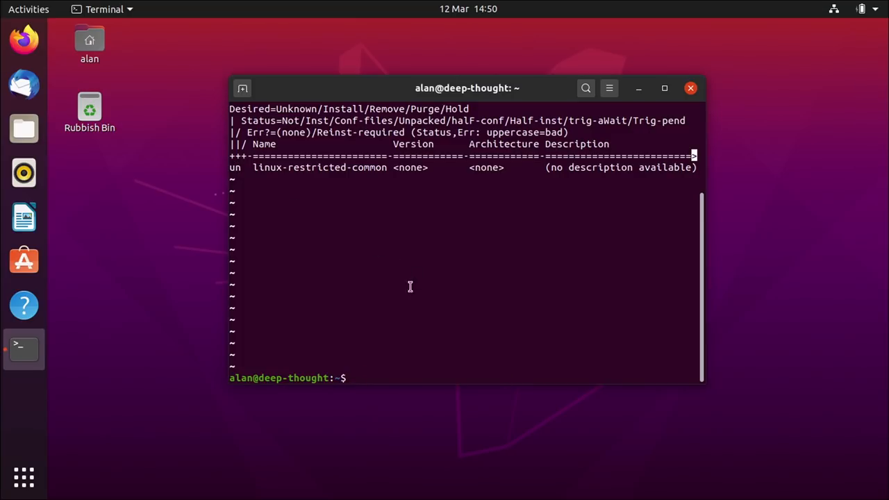
pyautogui.click(690, 89)
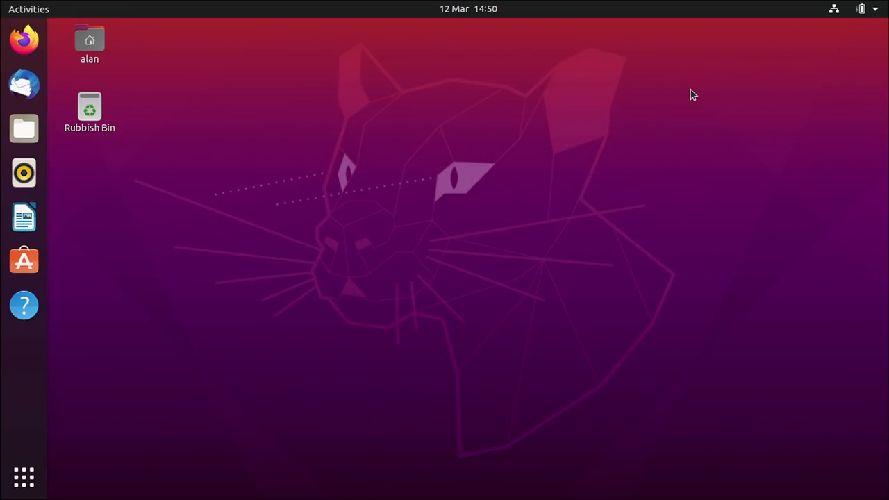